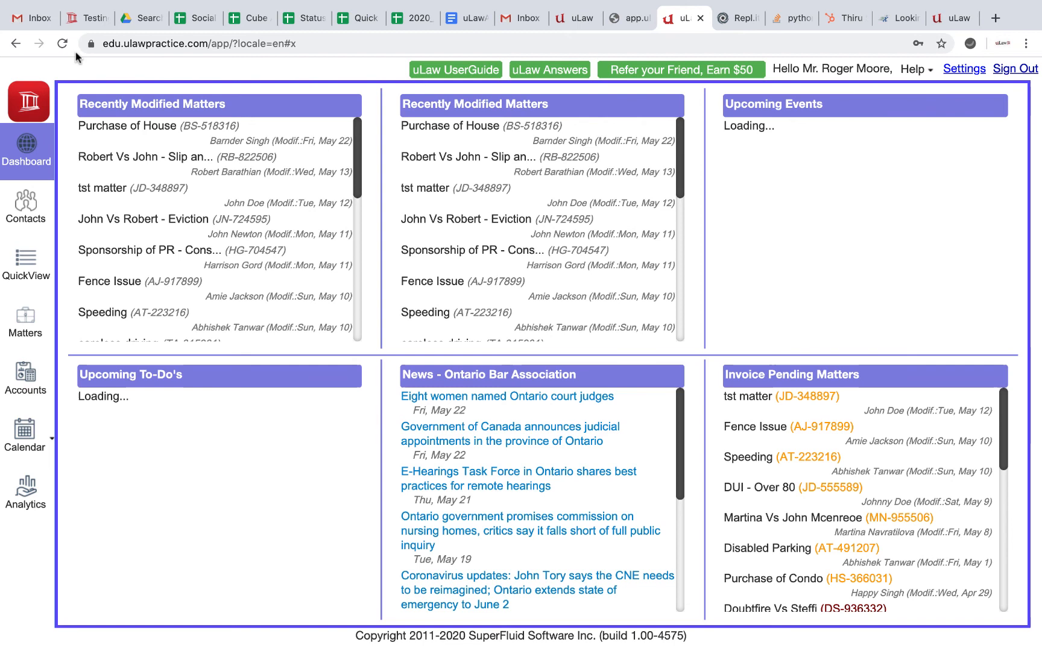
mouse_move(456, 69)
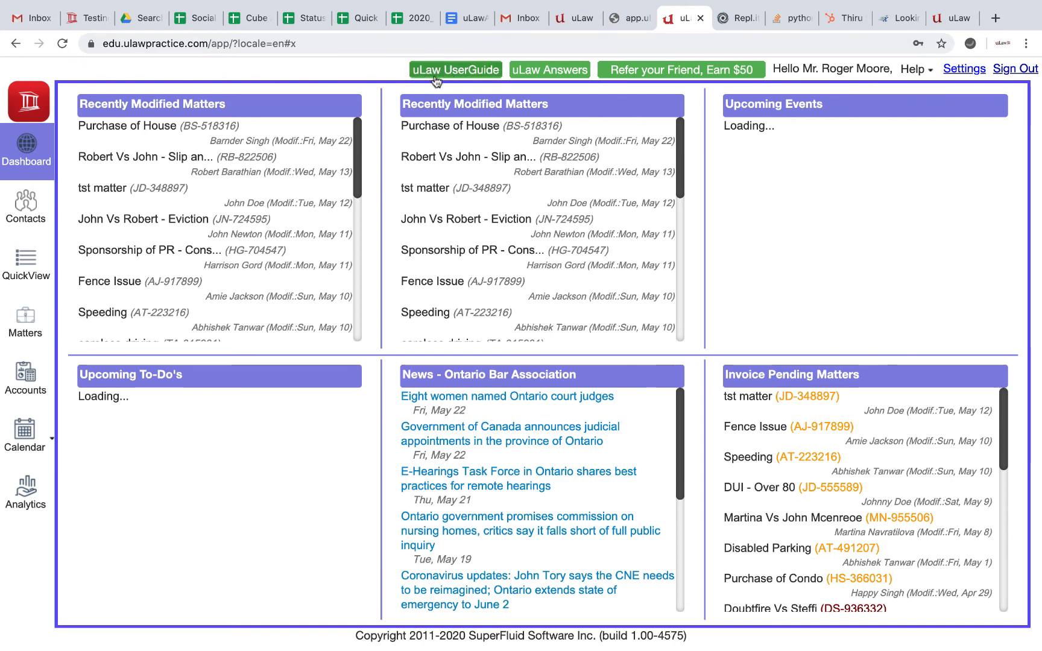
Step: Open the uLaw UserGuide and scroll through the Quick-Guide chapters to the Client Life Cycle slides
click(455, 70)
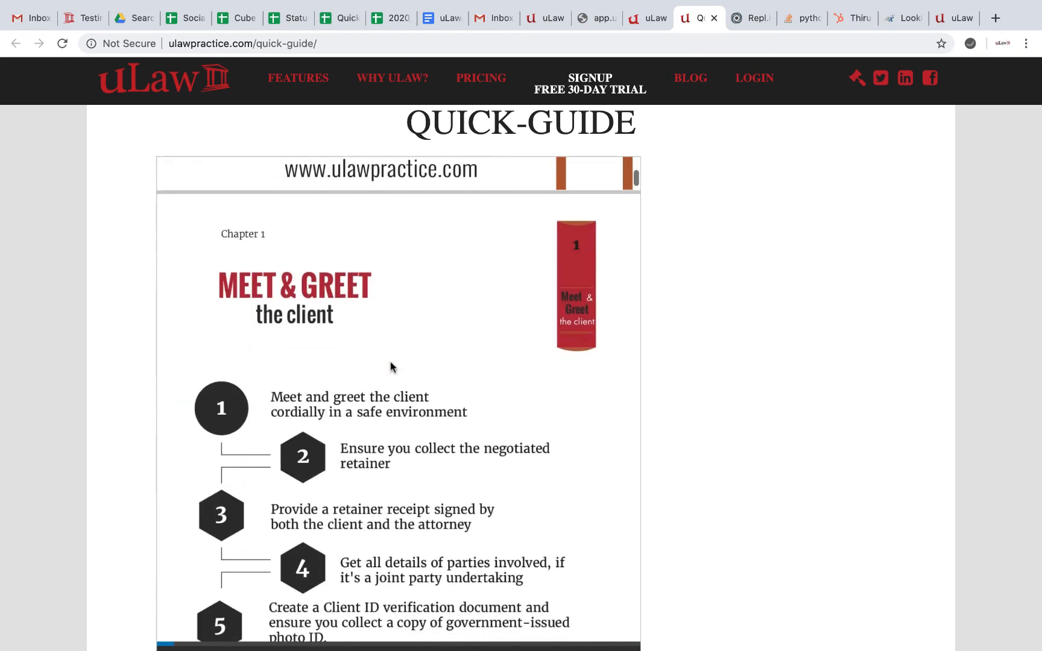
scroll(down, 3)
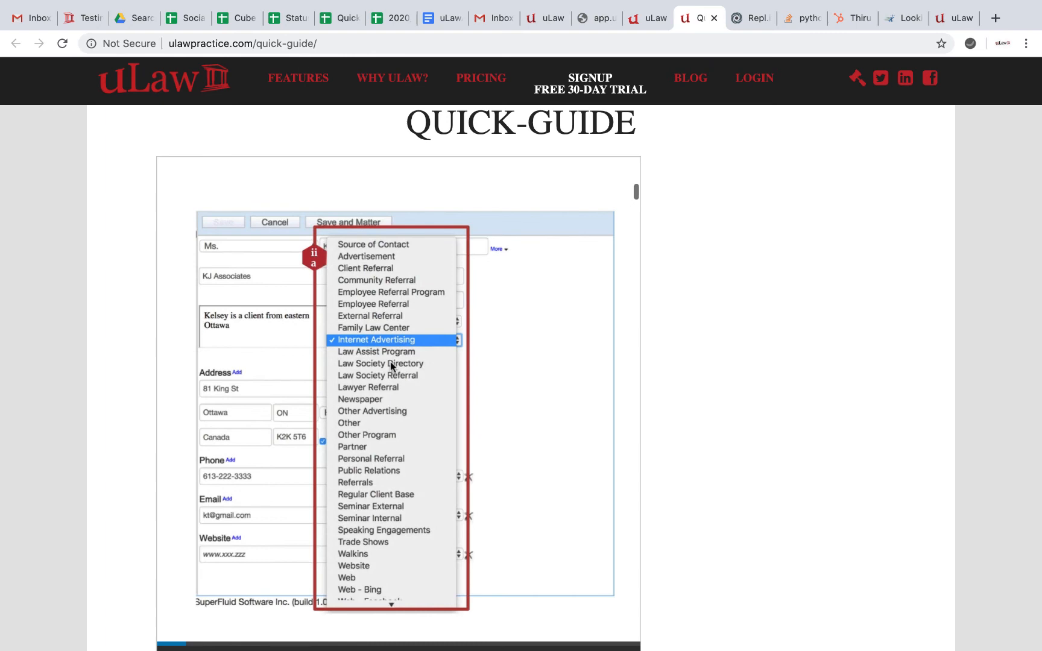
scroll(down, 3)
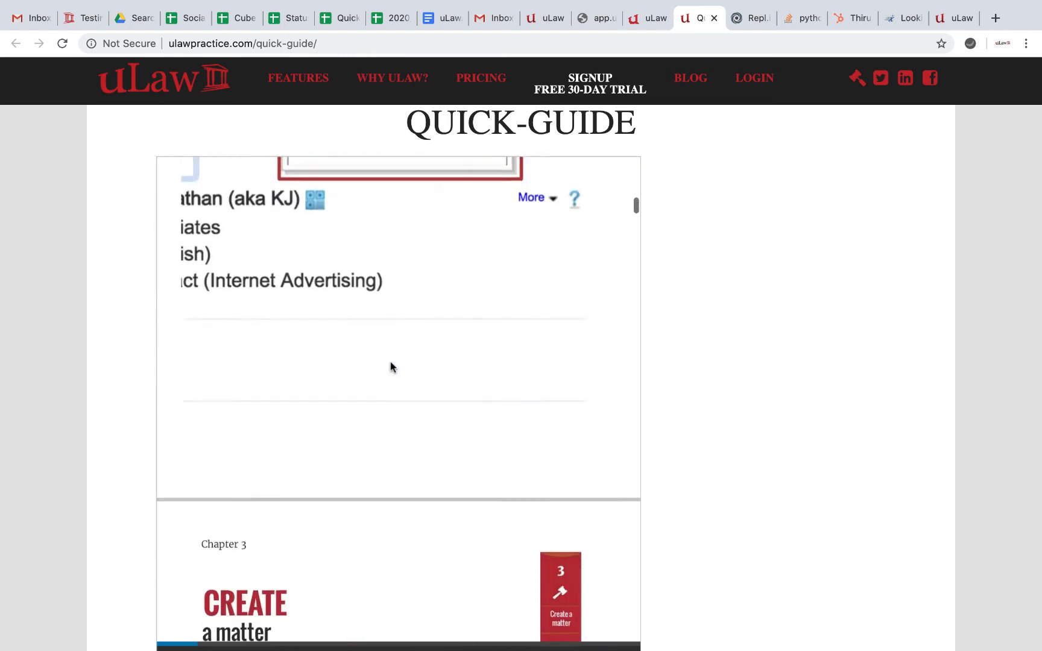
scroll(down, 3)
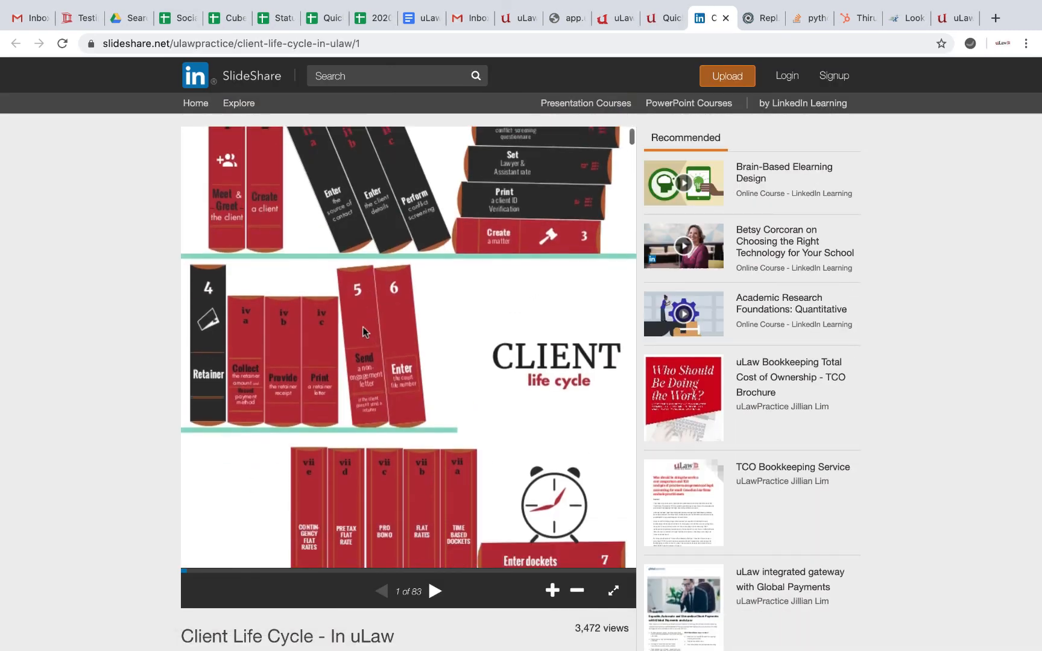
scroll(down, 3)
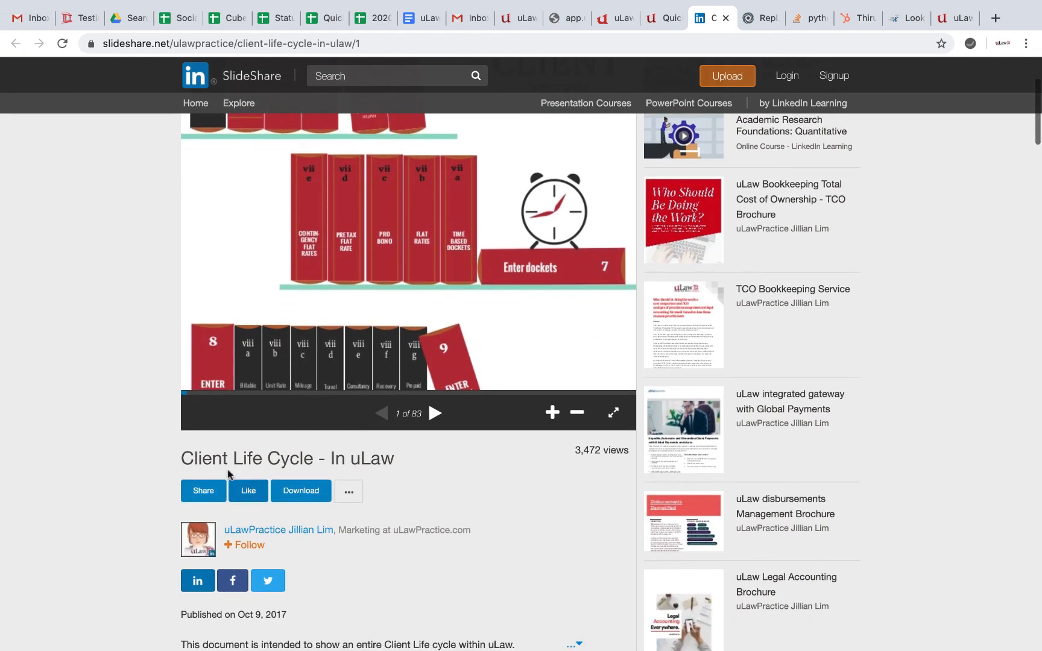
scroll(down, 3)
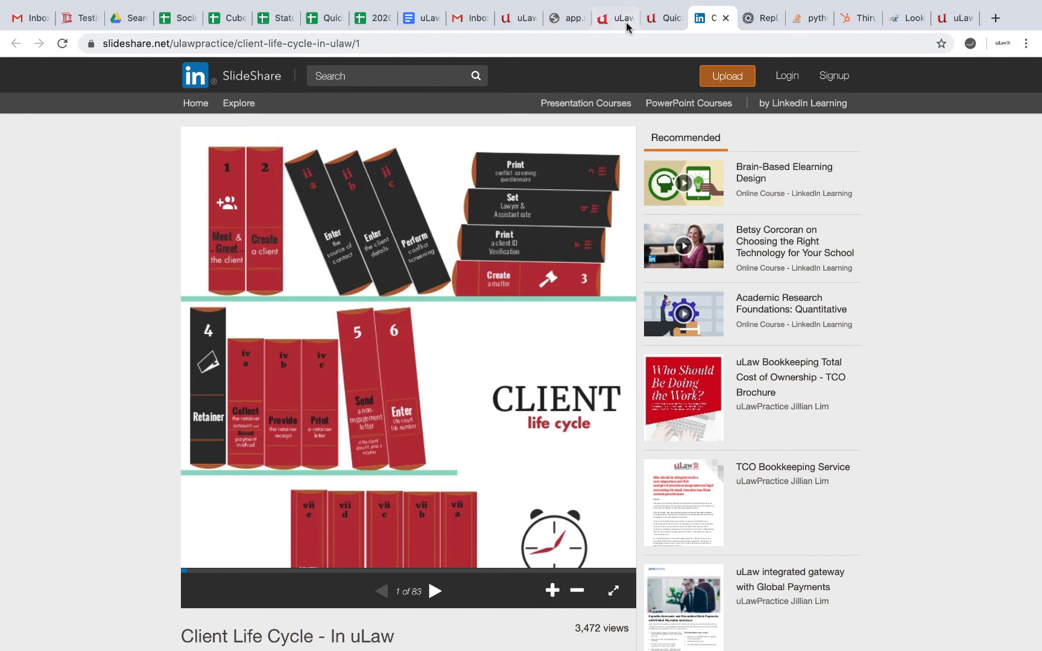
Step: Switch back to the uLaw app tab with recent matters, news and invoice-pending matters
click(611, 19)
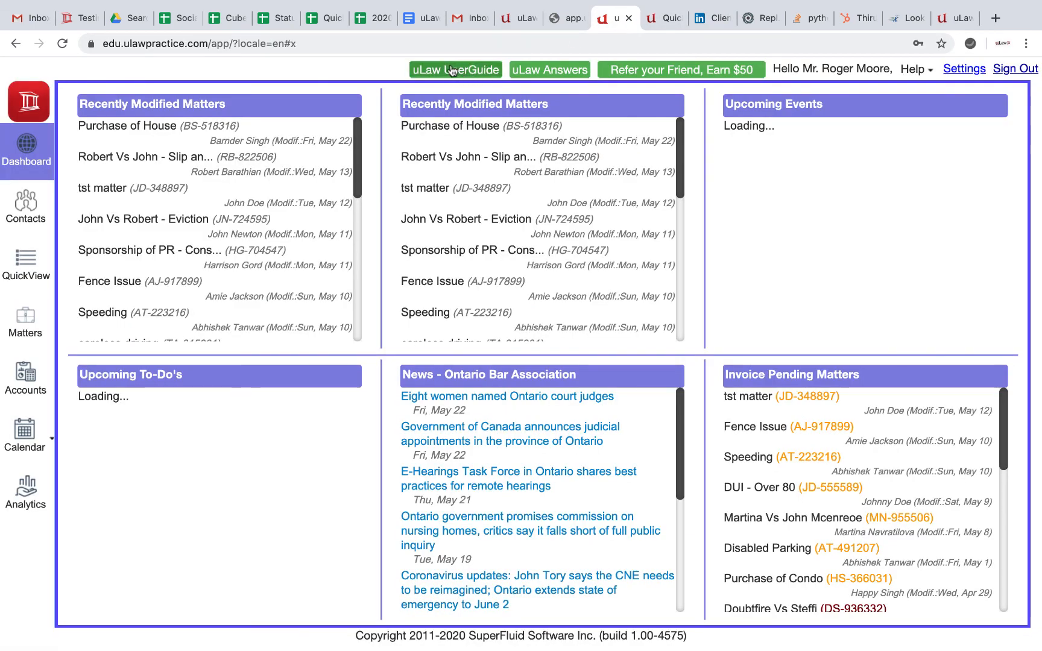
mouse_move(557, 90)
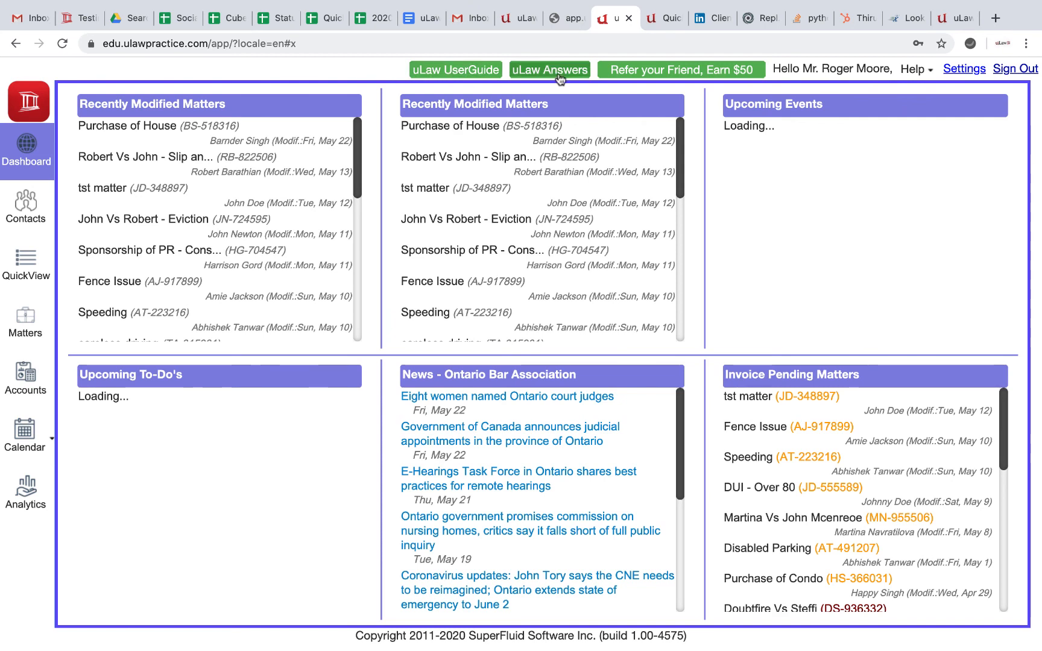
Step: Search uLaw Answers for 'disbursement' and scroll the video results
click(548, 69)
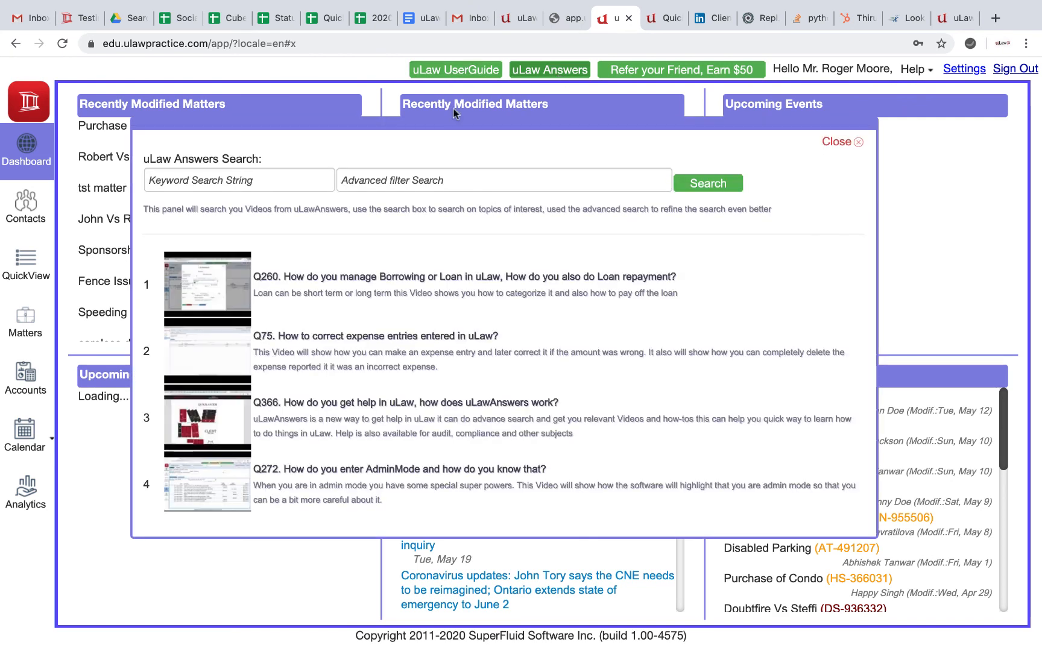
text(d)
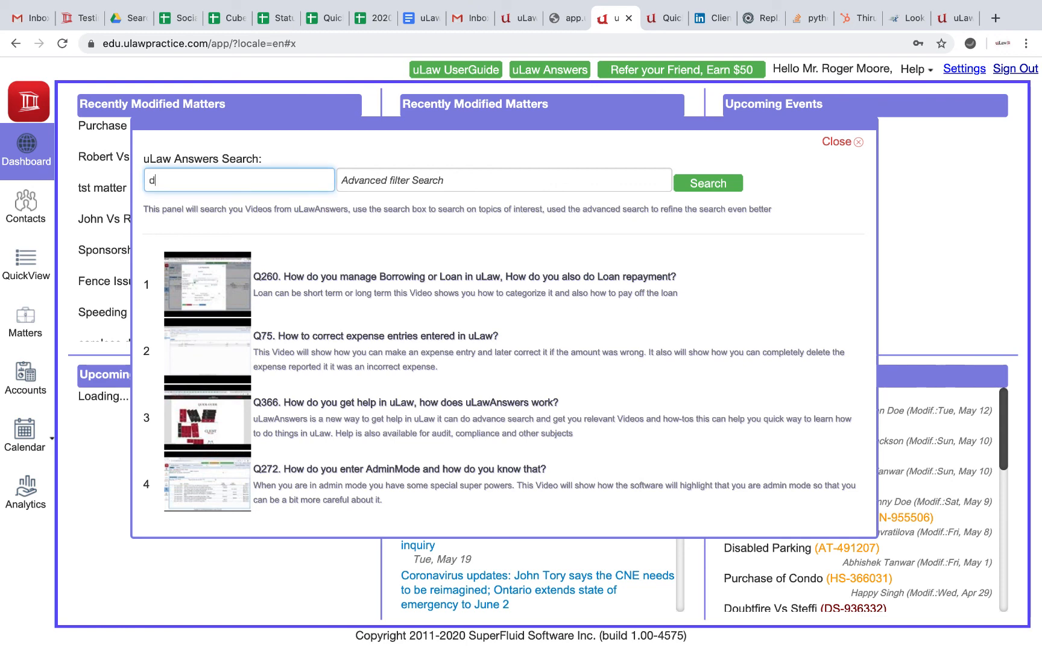
text(disbursement)
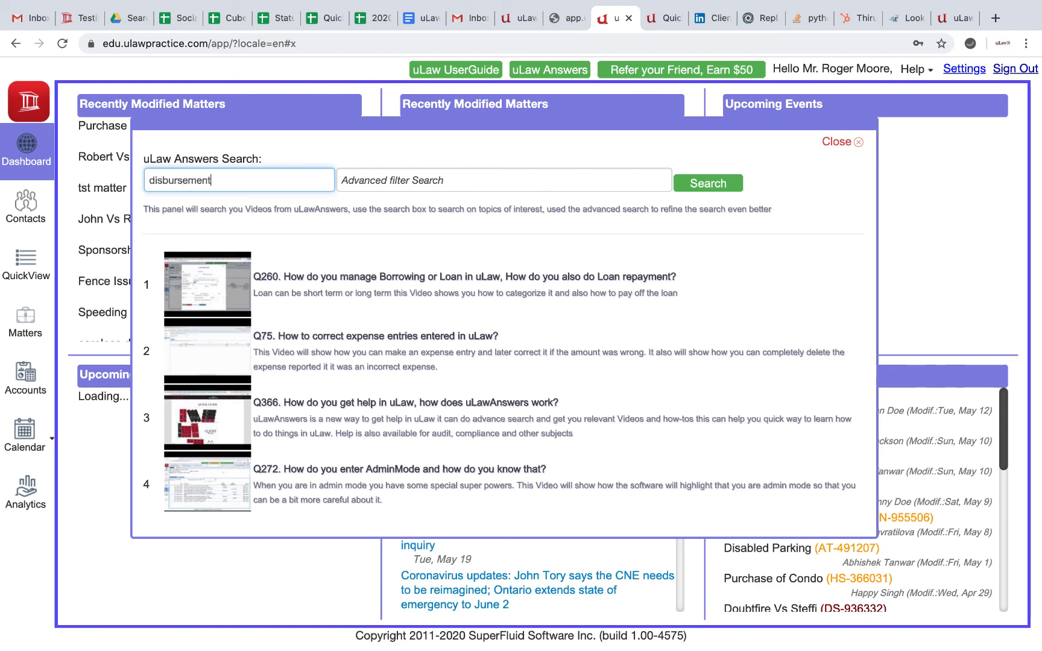
click(708, 180)
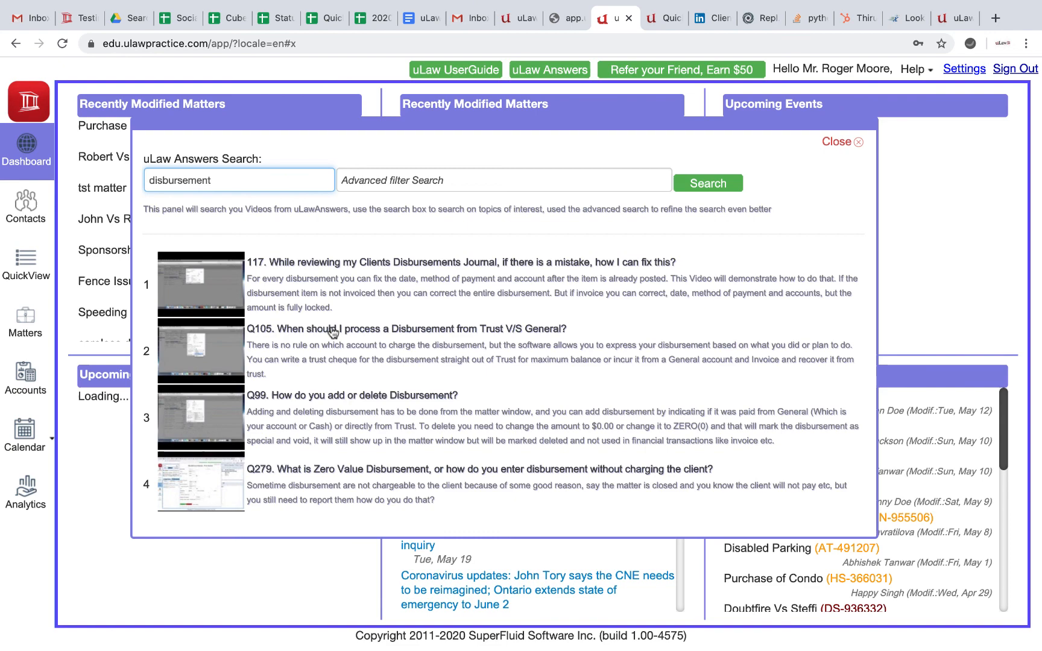
scroll(down, 3)
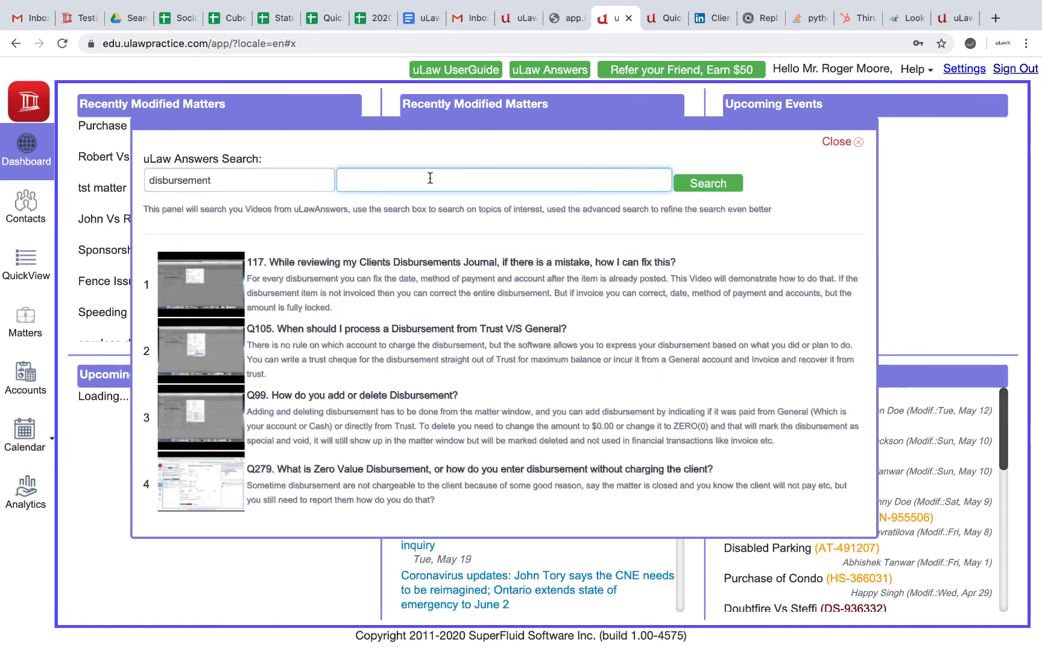
Step: Refine the disbursement fee results with the 'trust' advanced filter and browse the matches
text(trust)
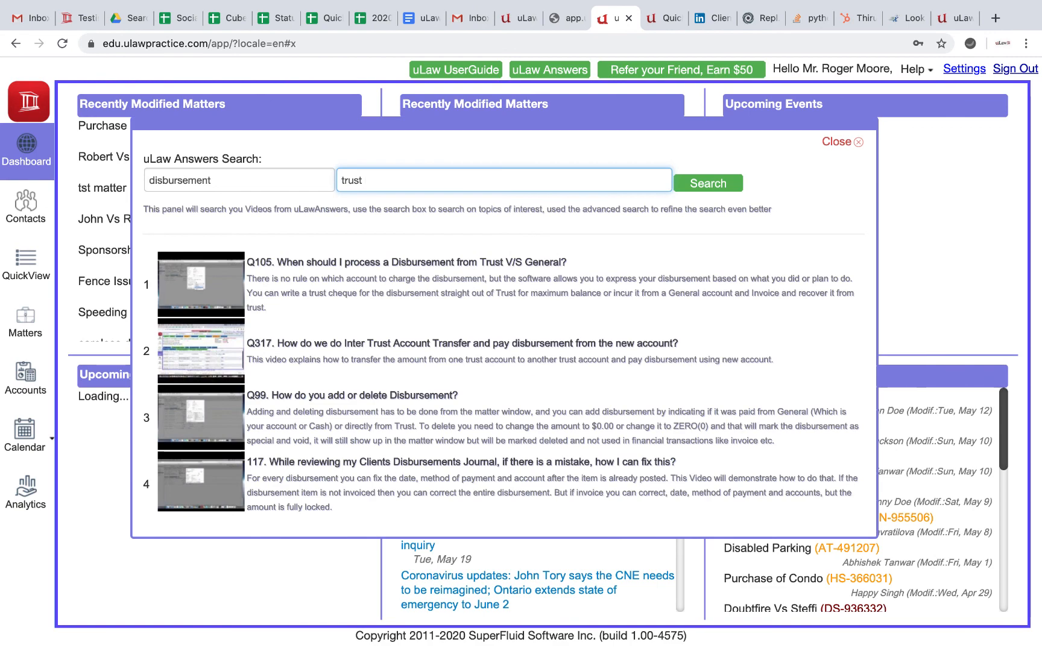
scroll(down, 3)
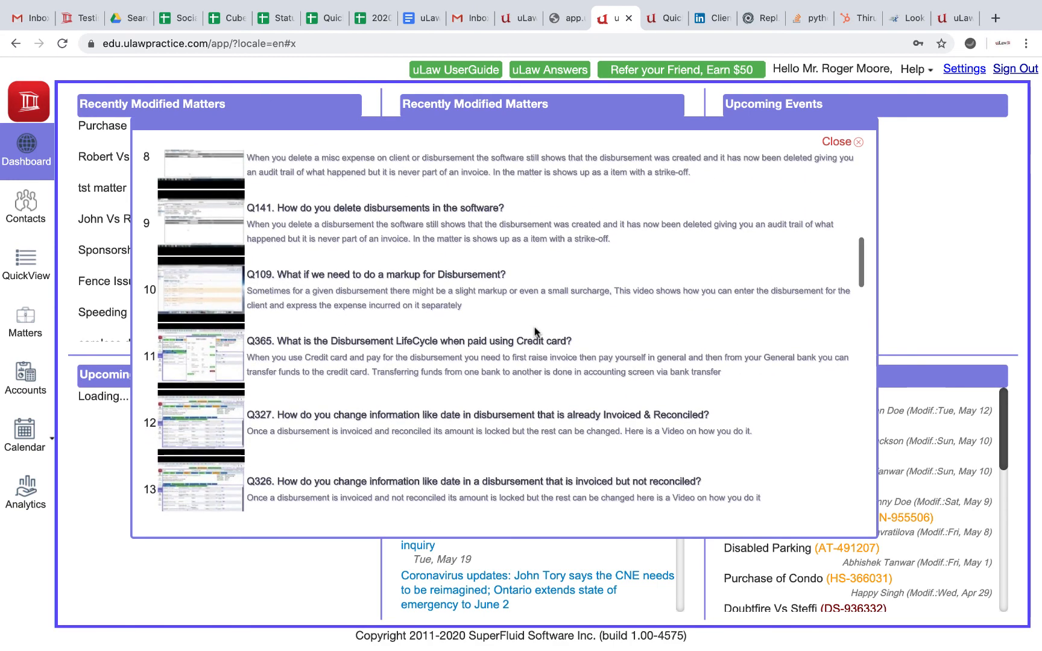
click(707, 183)
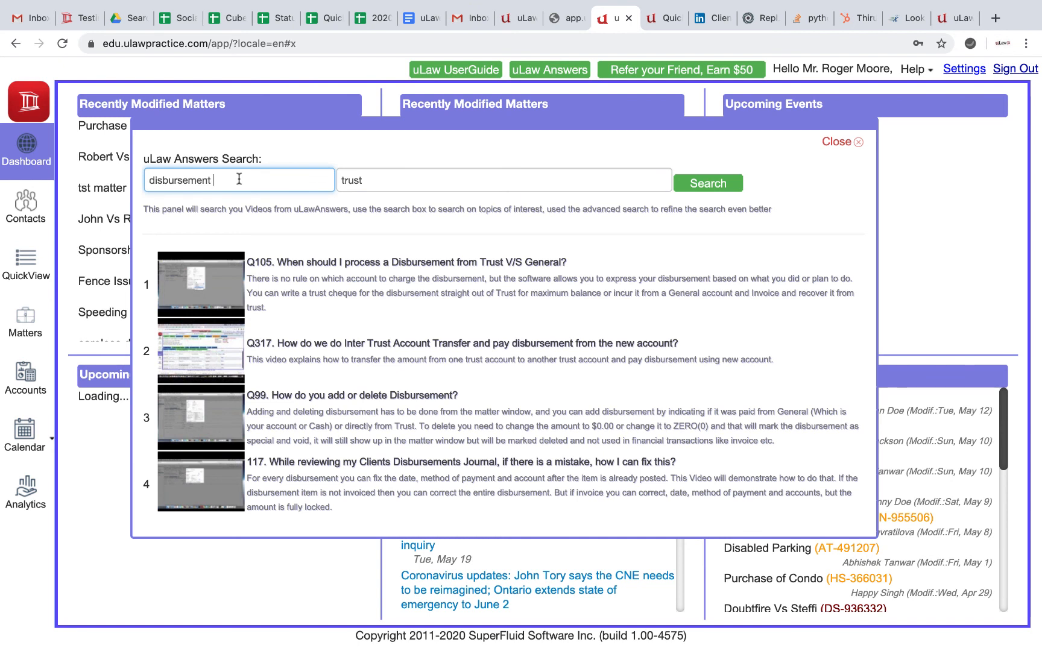
text(fee)
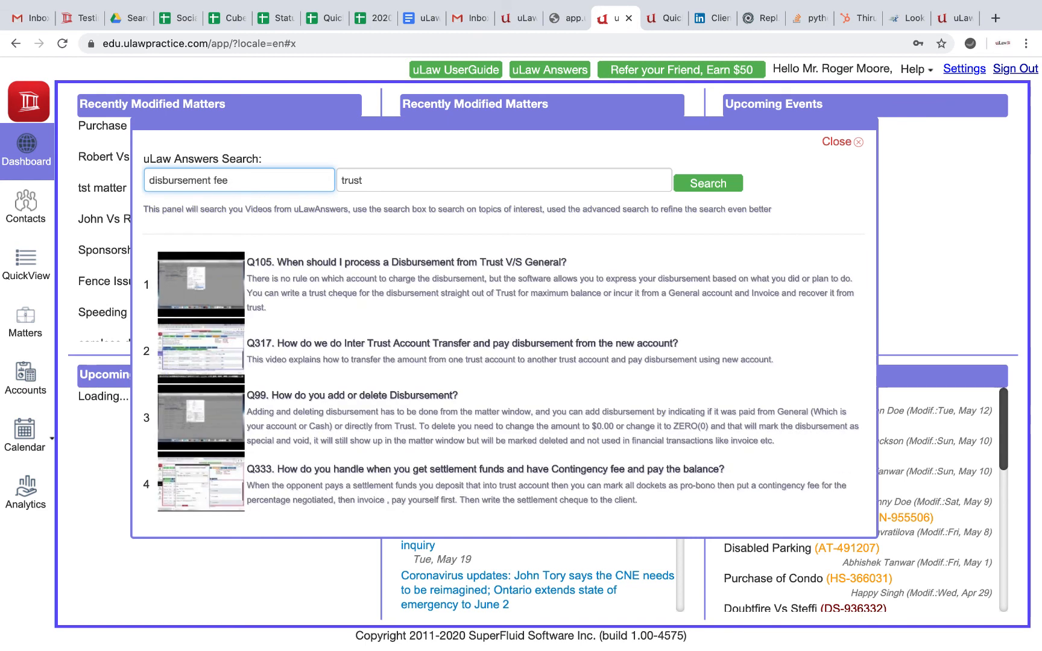
scroll(down, 3)
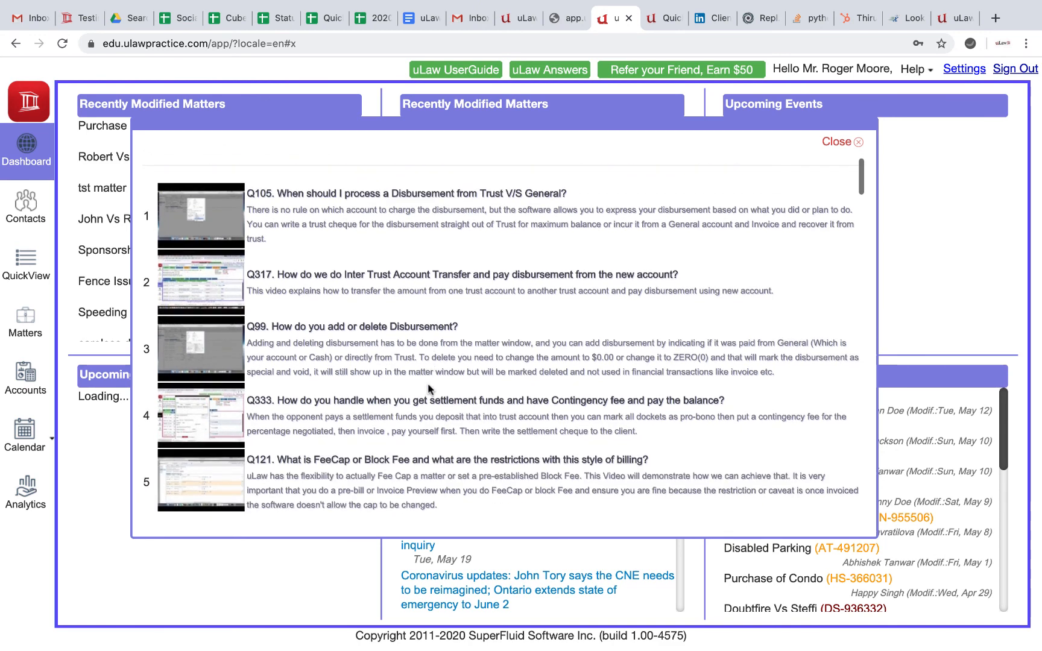
scroll(down, 3)
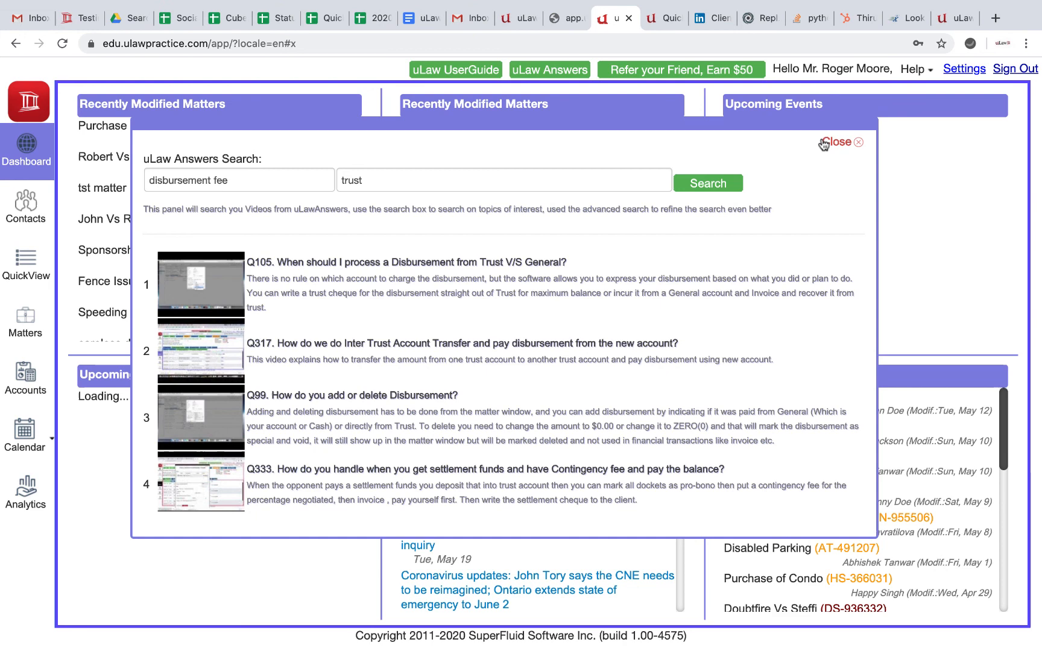
Step: Close the Answers search panel and open the Help dropdown menu
click(842, 142)
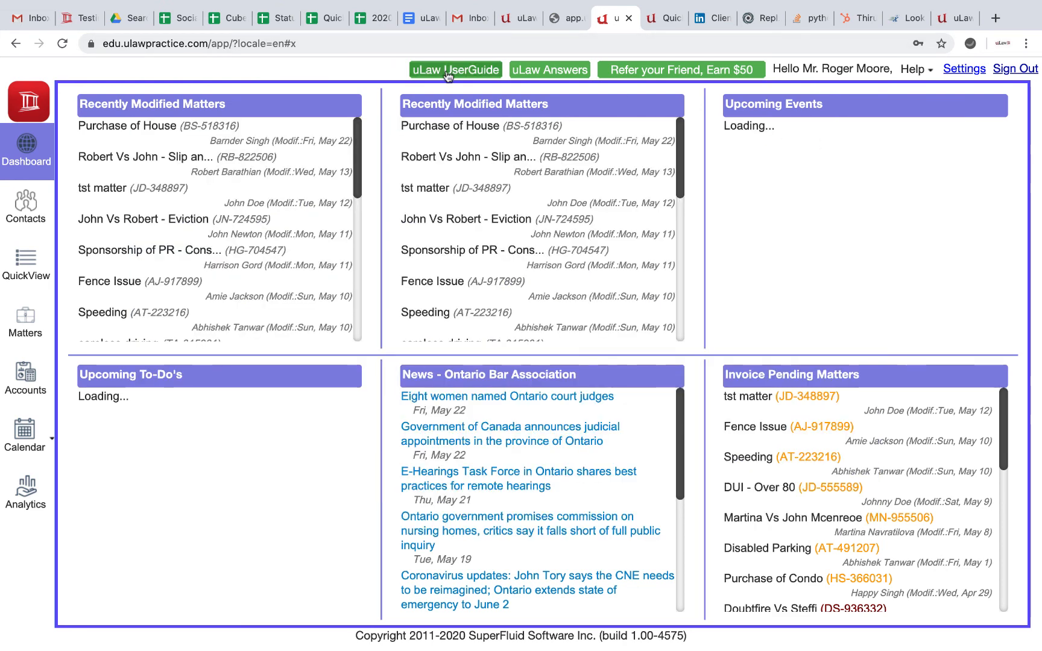
mouse_move(552, 69)
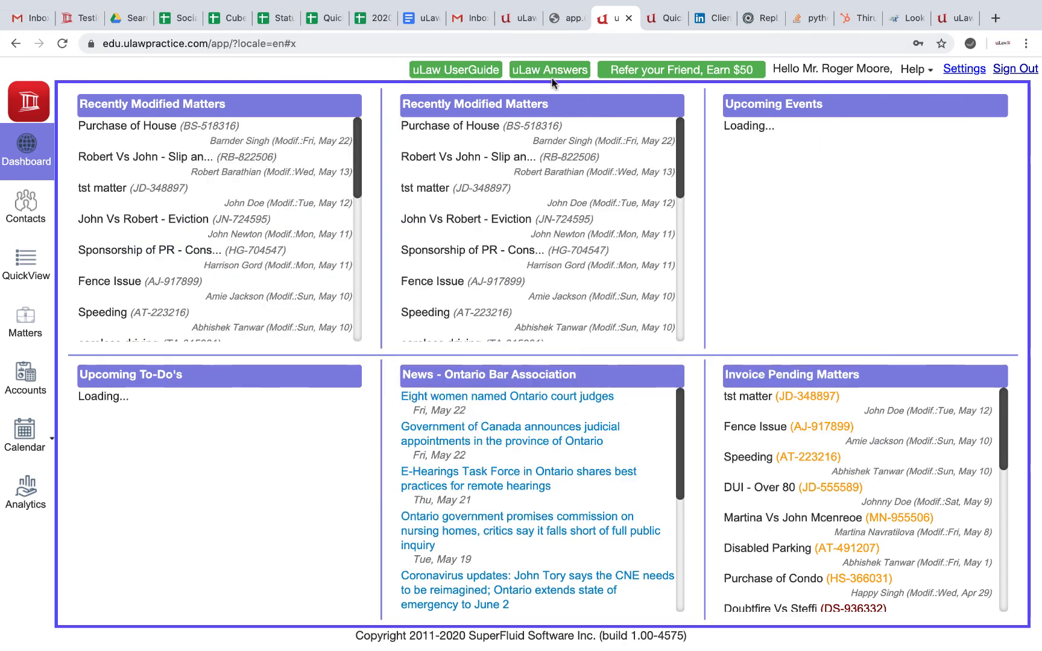
click(915, 69)
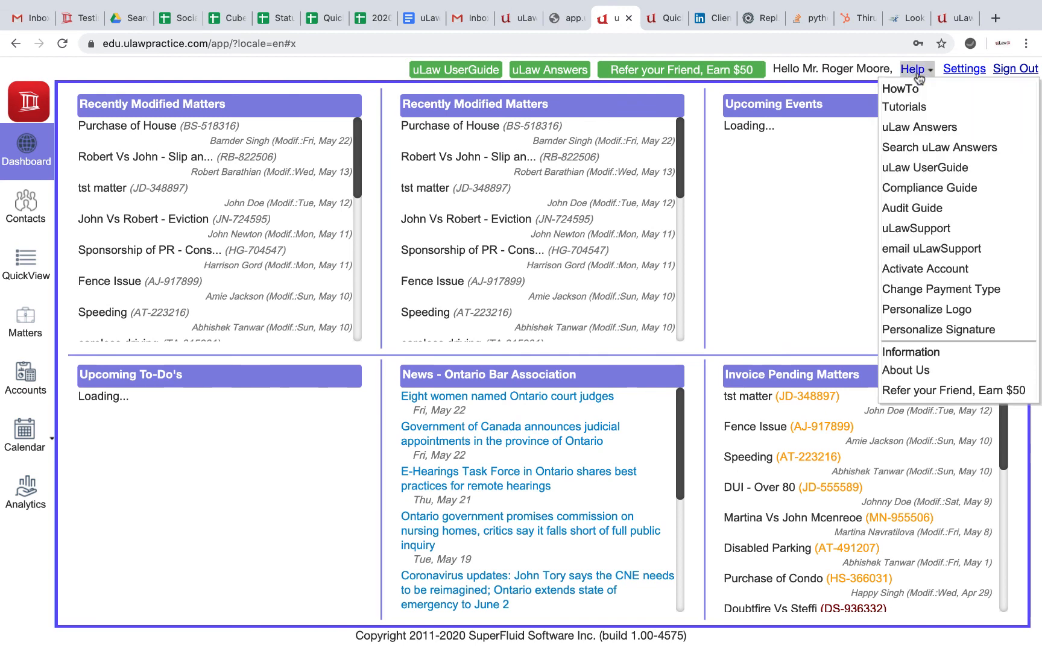
mouse_move(929, 188)
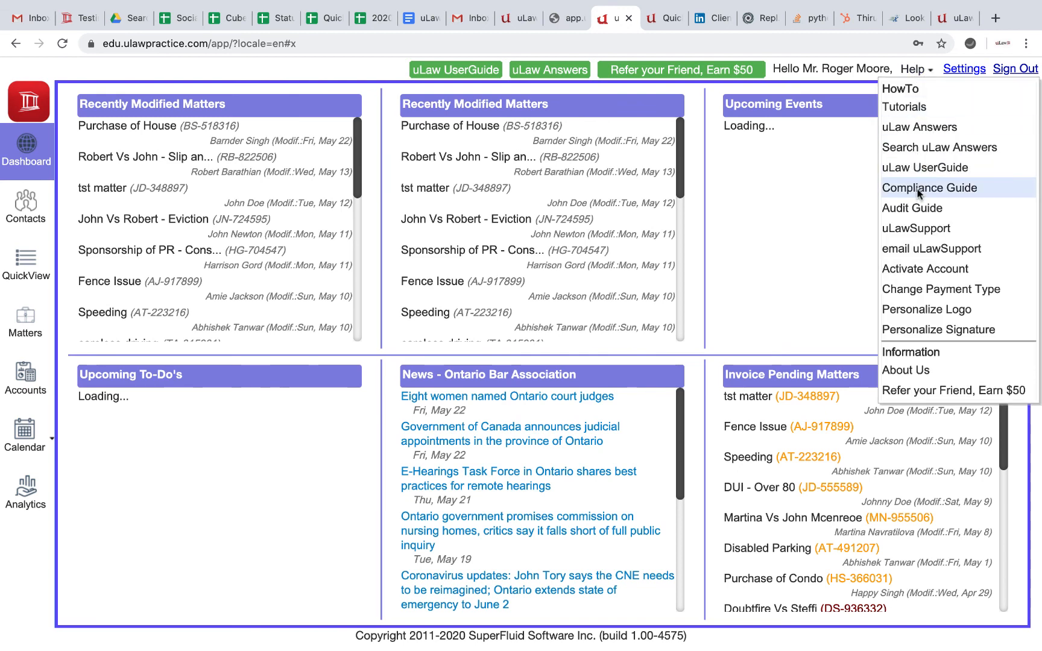
Step: Open the Compliance Guide and page forward and back through the Client Life Cycle slides
click(930, 188)
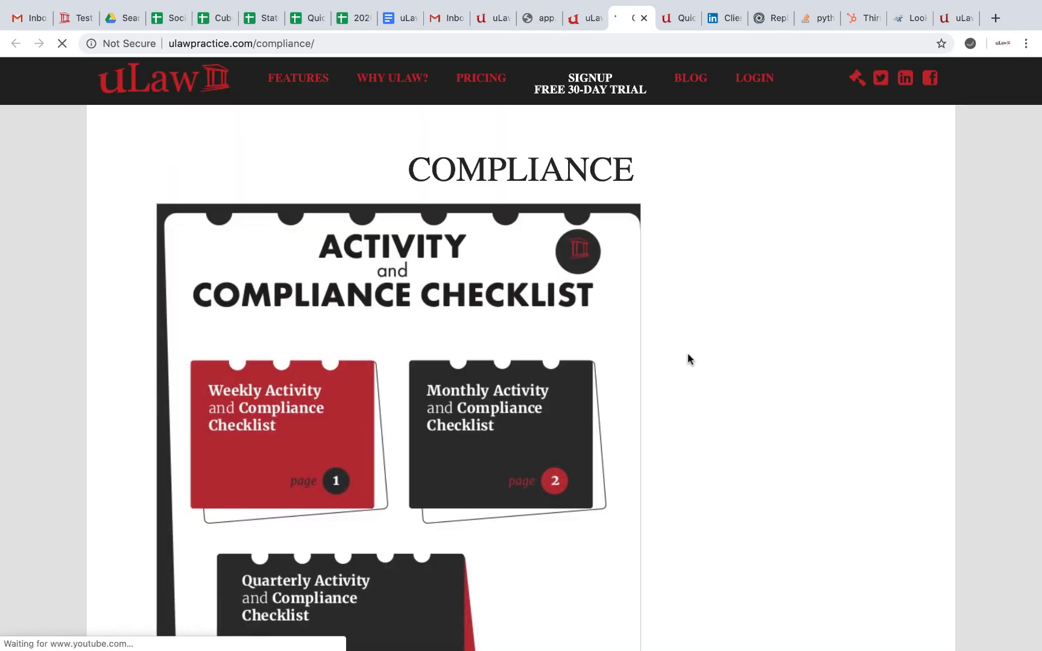
scroll(down, 3)
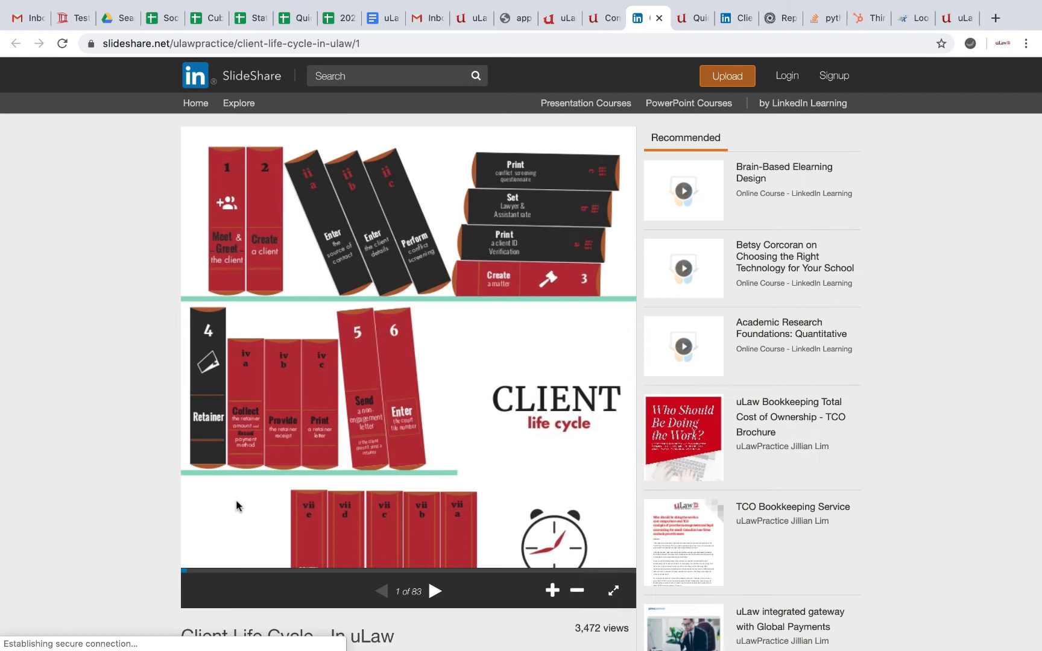
click(435, 591)
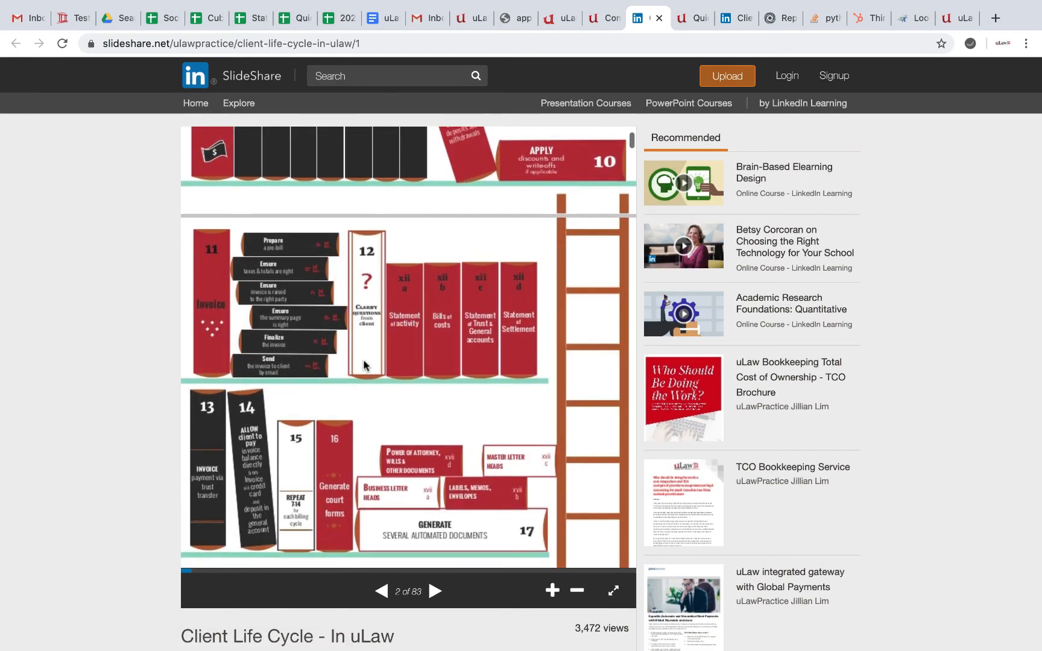
click(436, 591)
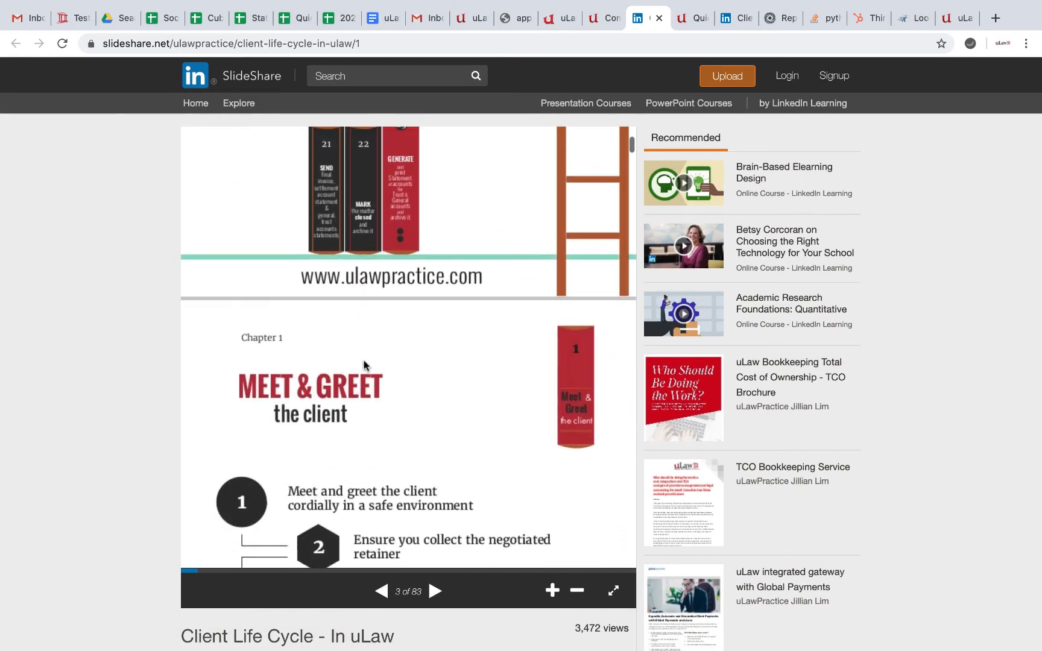
click(381, 591)
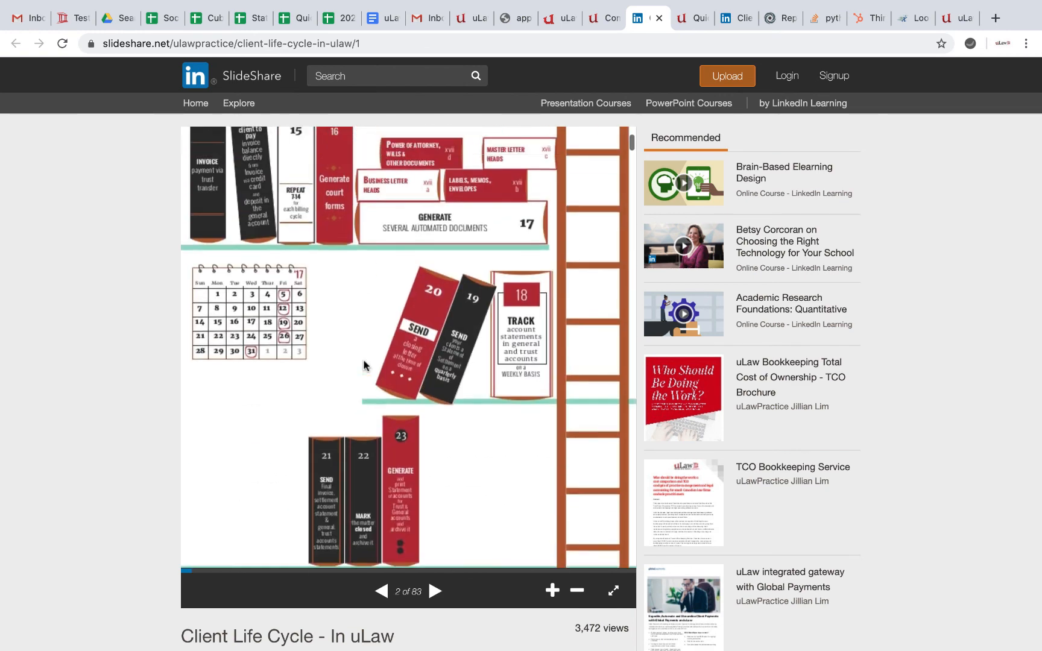
Step: Scroll through the Activity and Compliance Checklist page
click(601, 18)
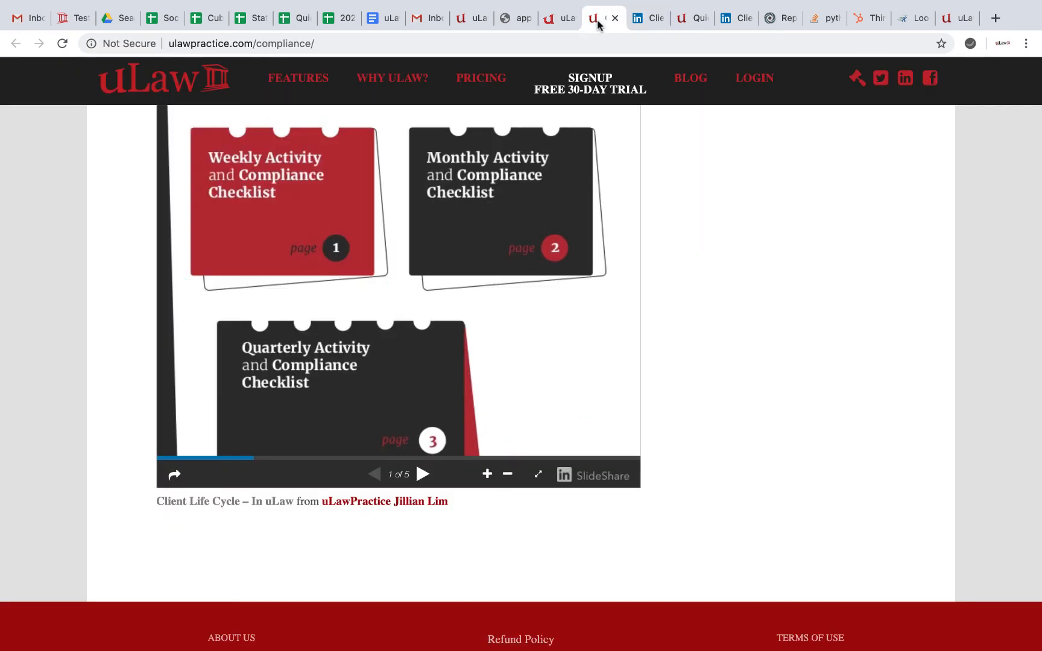
scroll(up, 3)
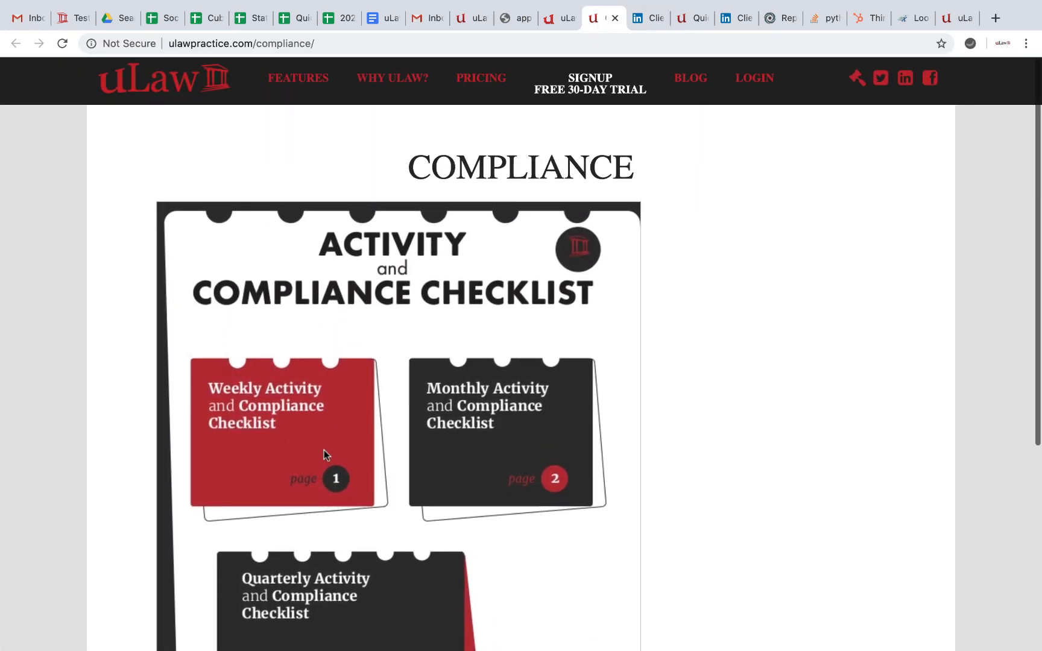
scroll(down, 3)
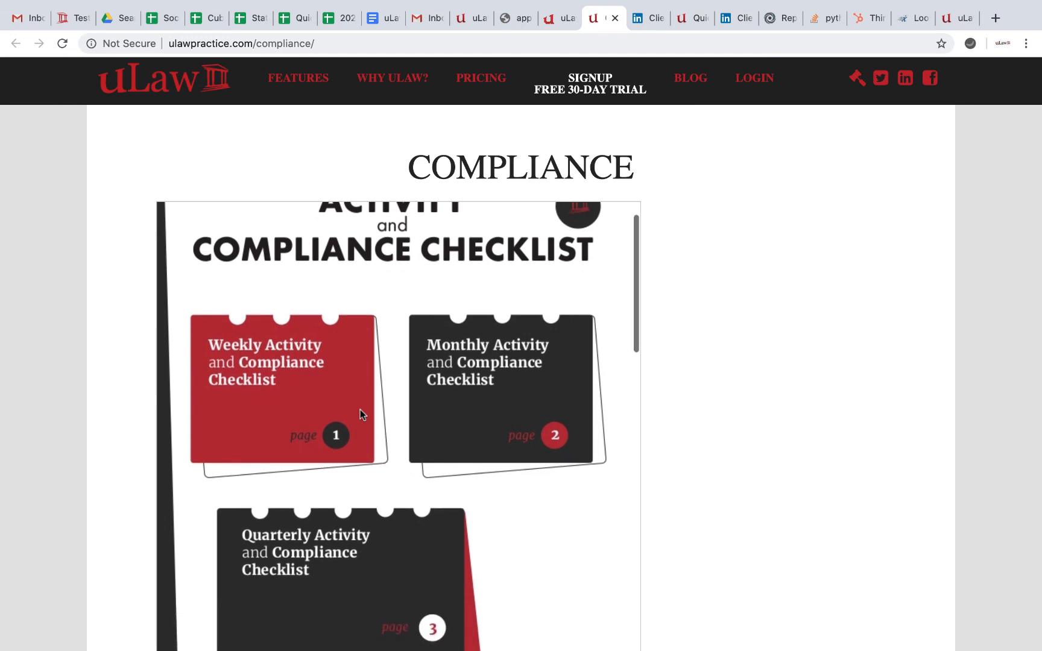
scroll(down, 3)
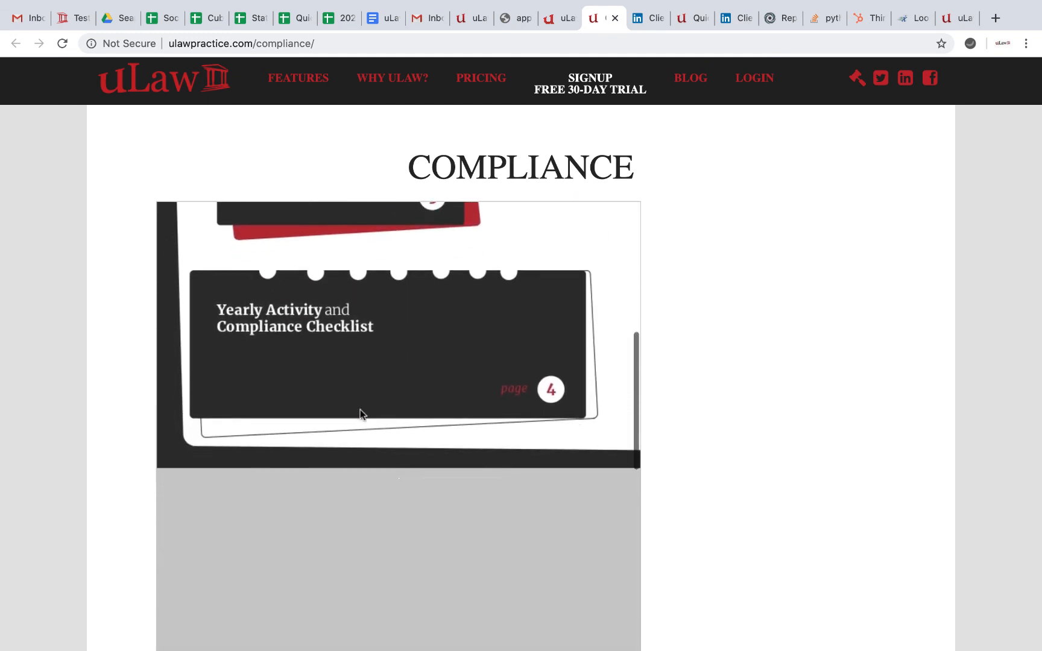
scroll(down, 3)
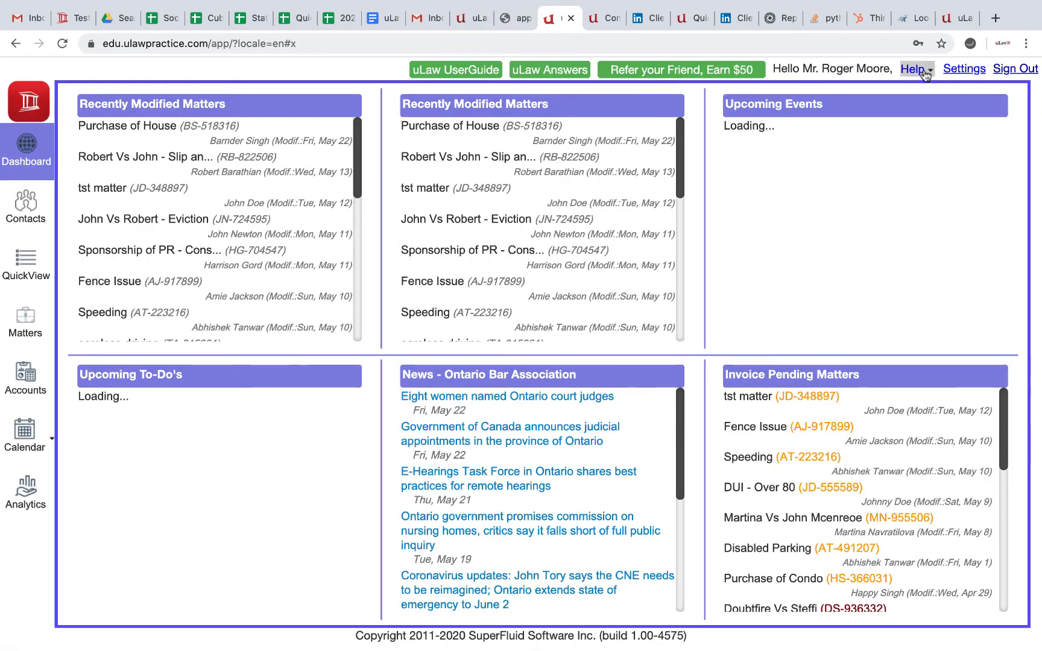
Step: Open the Law Society Audit Checklist and scroll to the practice and financial management checklists
click(917, 69)
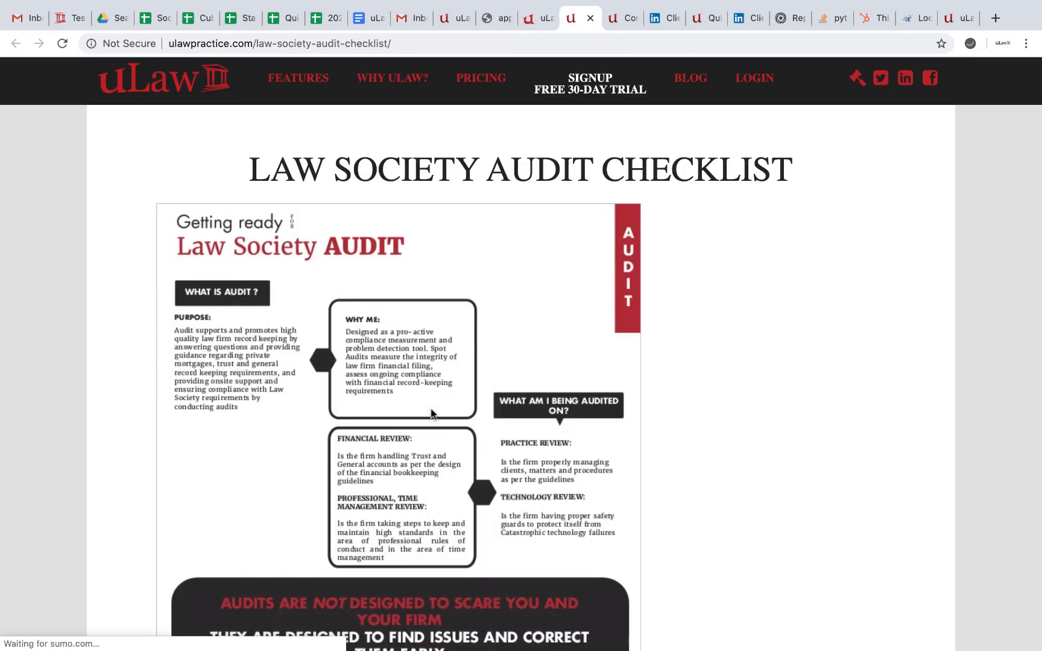
scroll(down, 3)
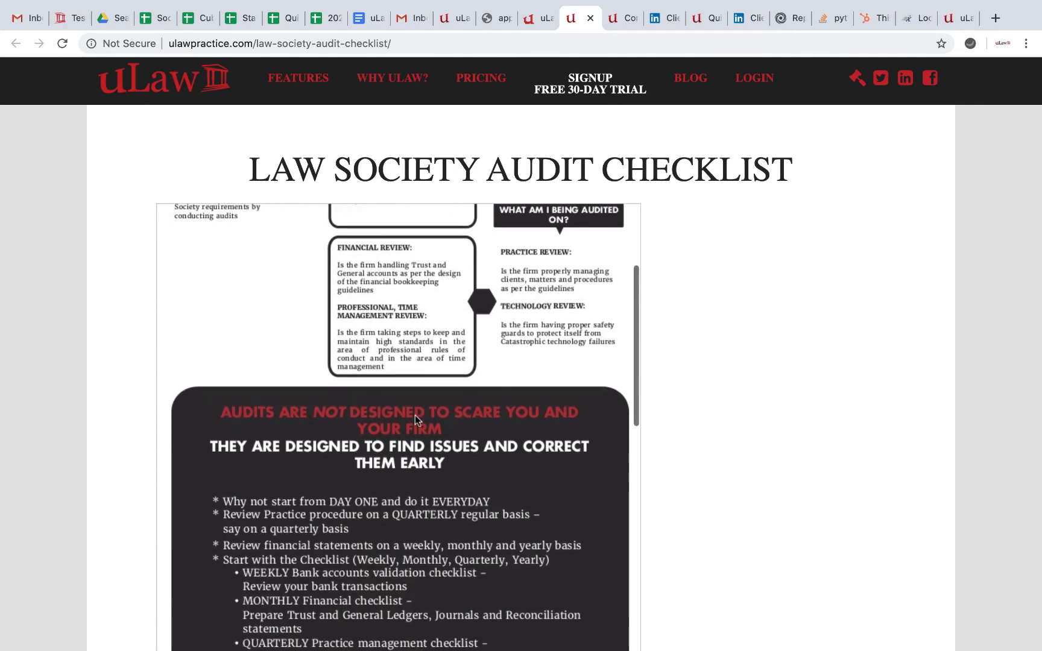
scroll(down, 3)
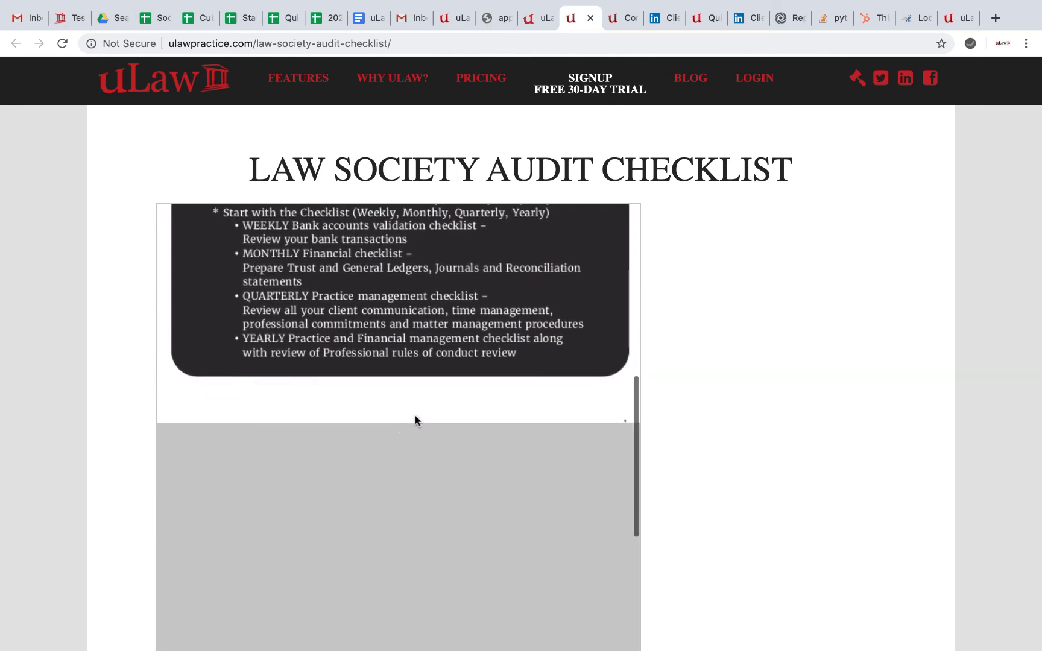
scroll(down, 3)
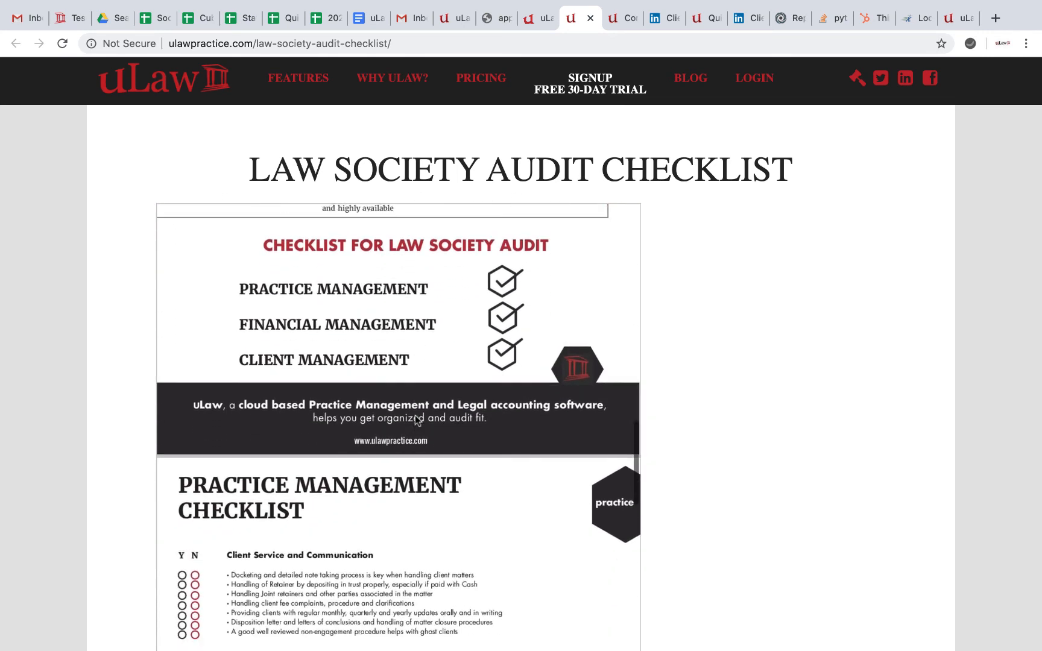
scroll(down, 3)
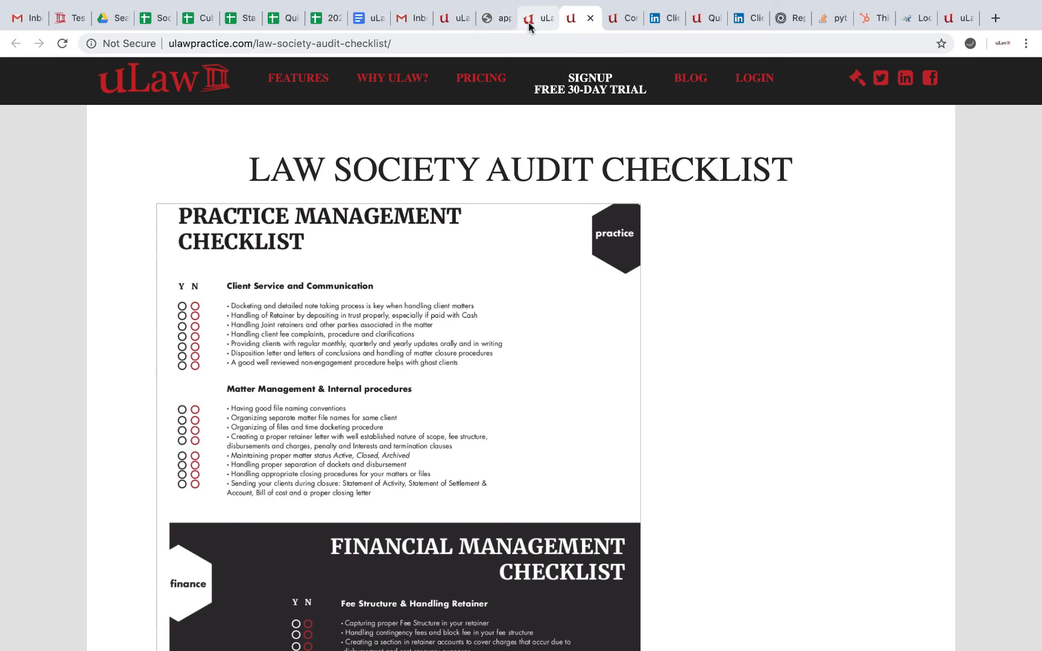
Step: Open the email uLawSupport form and enter the contact reason and a 3pm preferred time
click(536, 19)
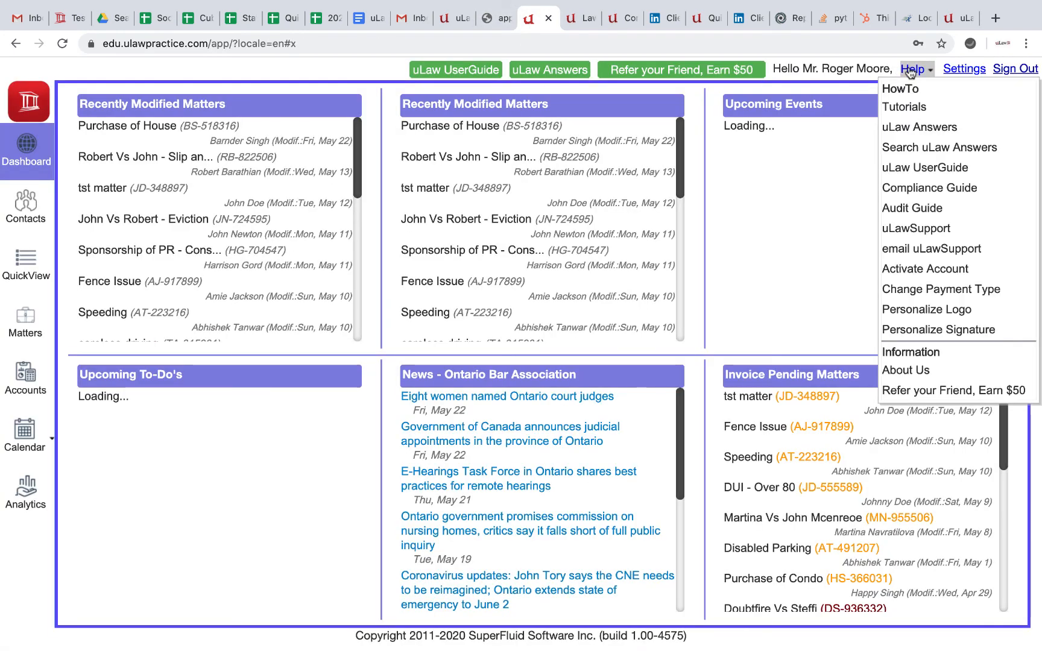
mouse_move(916, 228)
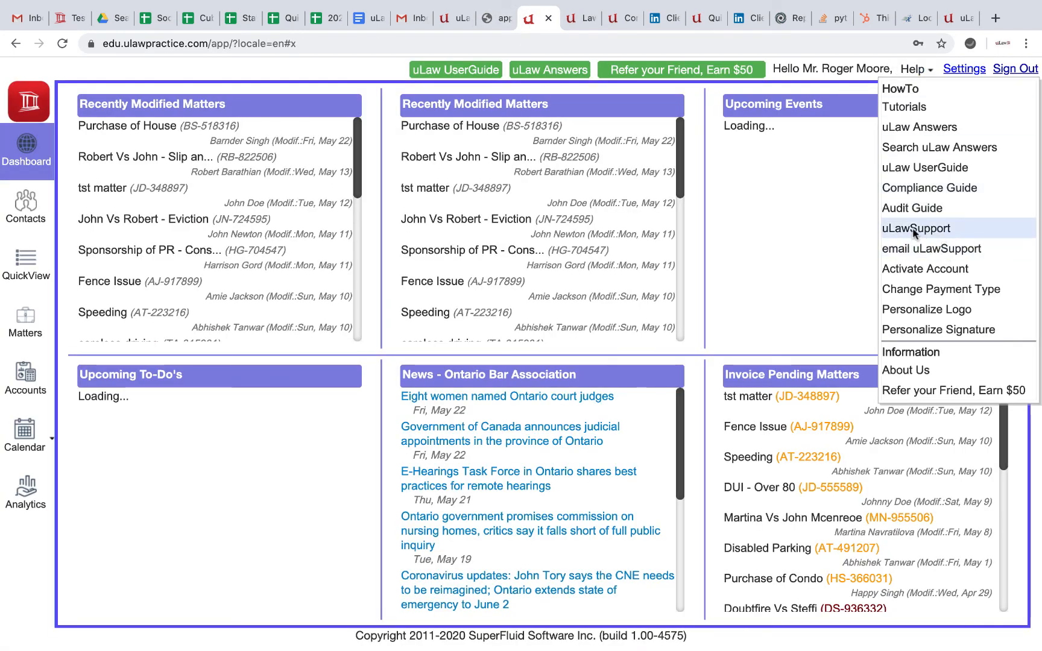
mouse_move(939, 249)
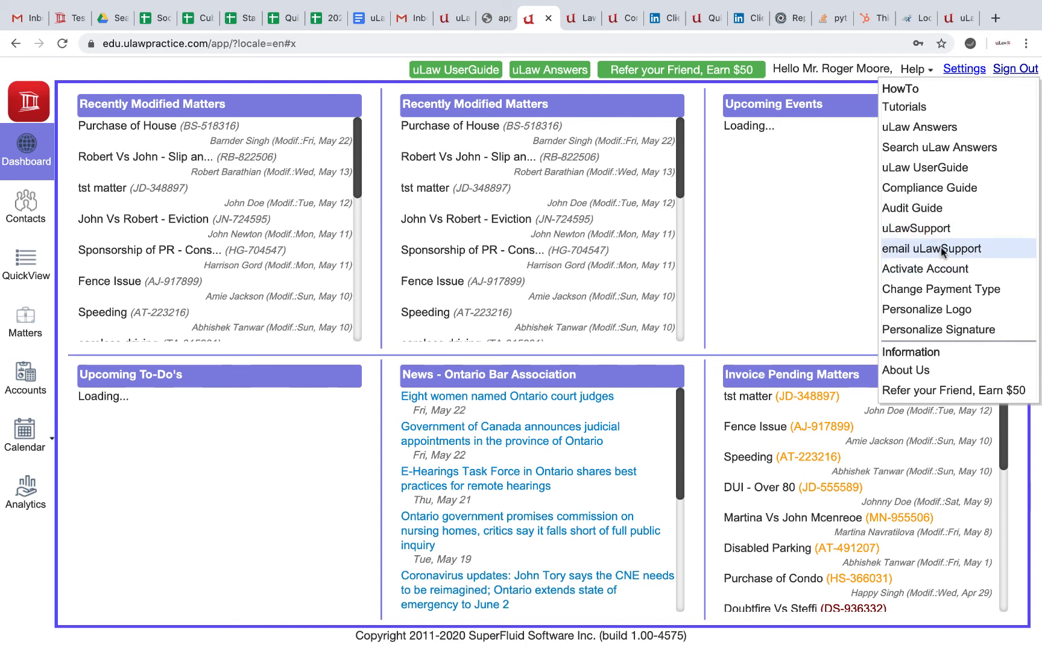
click(932, 248)
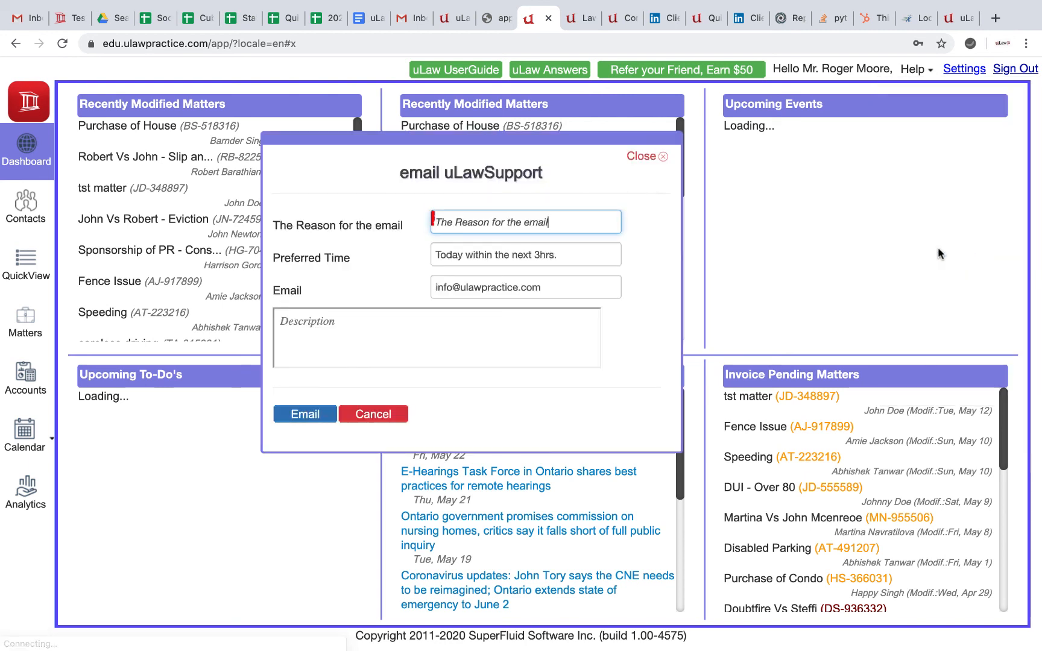
click(525, 222)
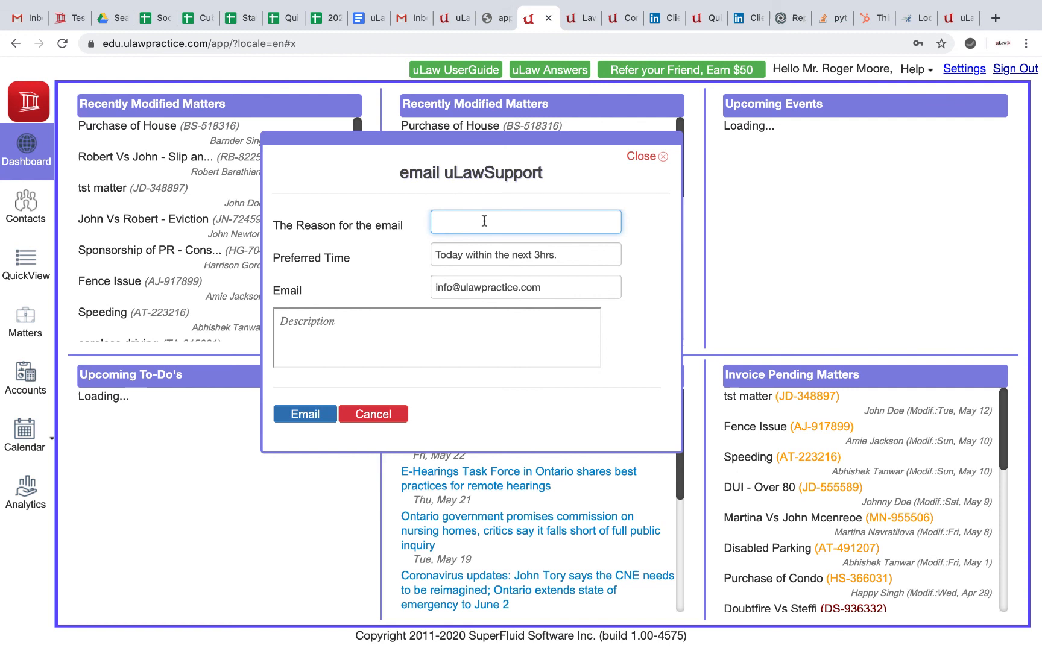
text(Why tou)
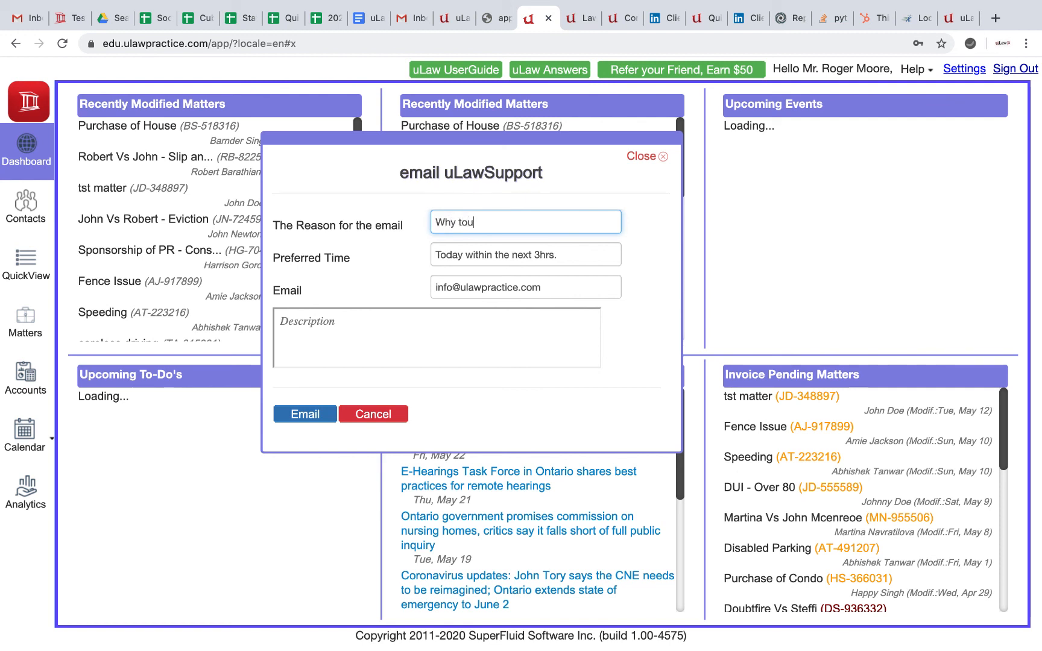
text(you want support?)
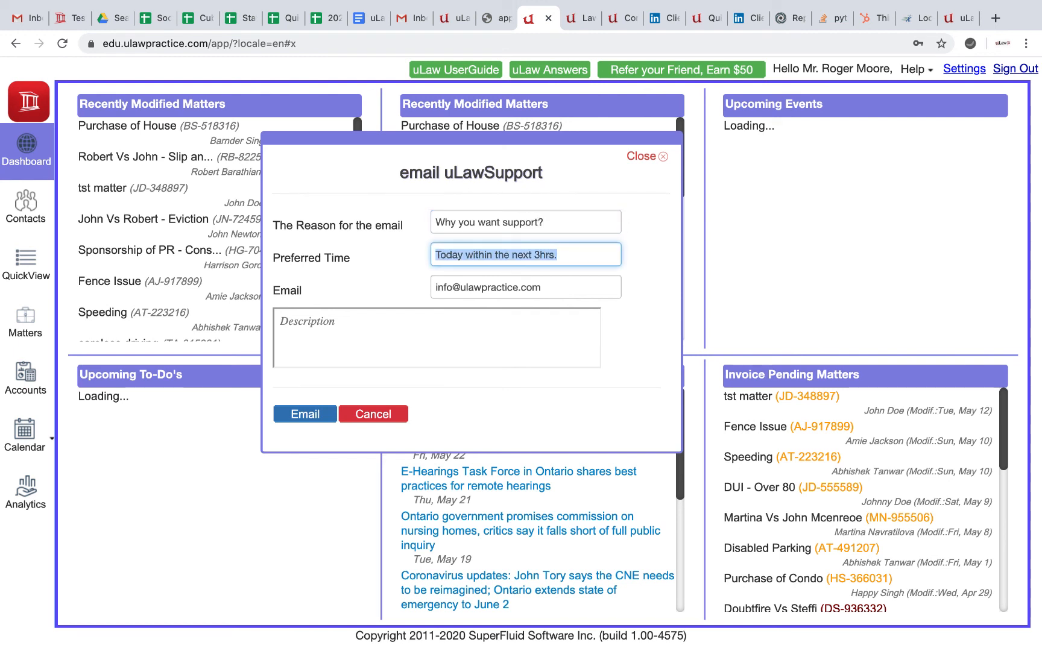
text(30)
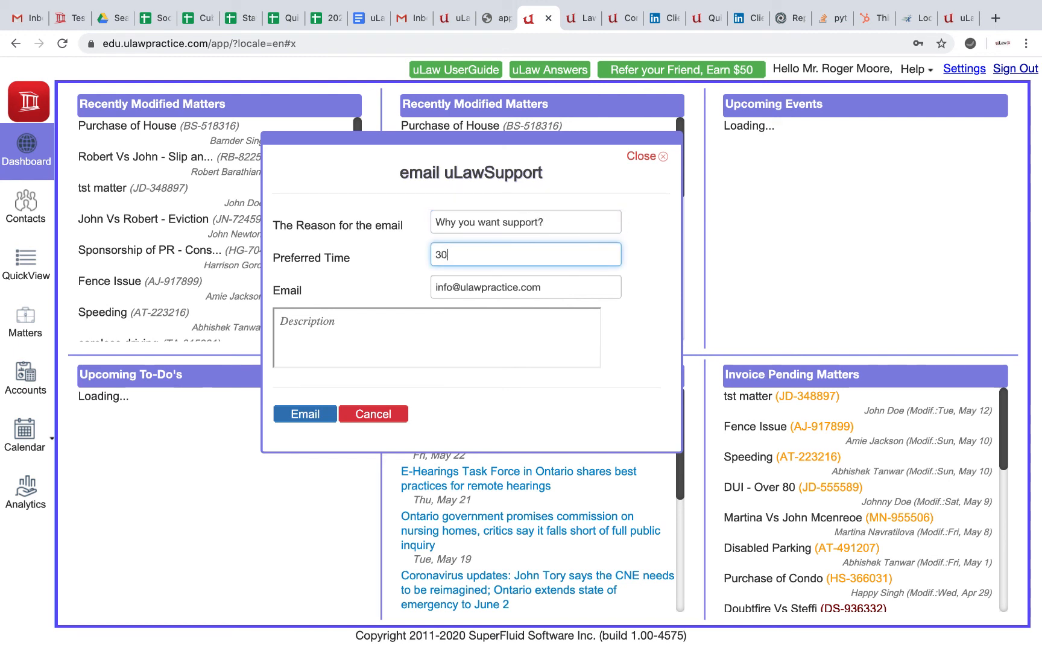
text(3pm)
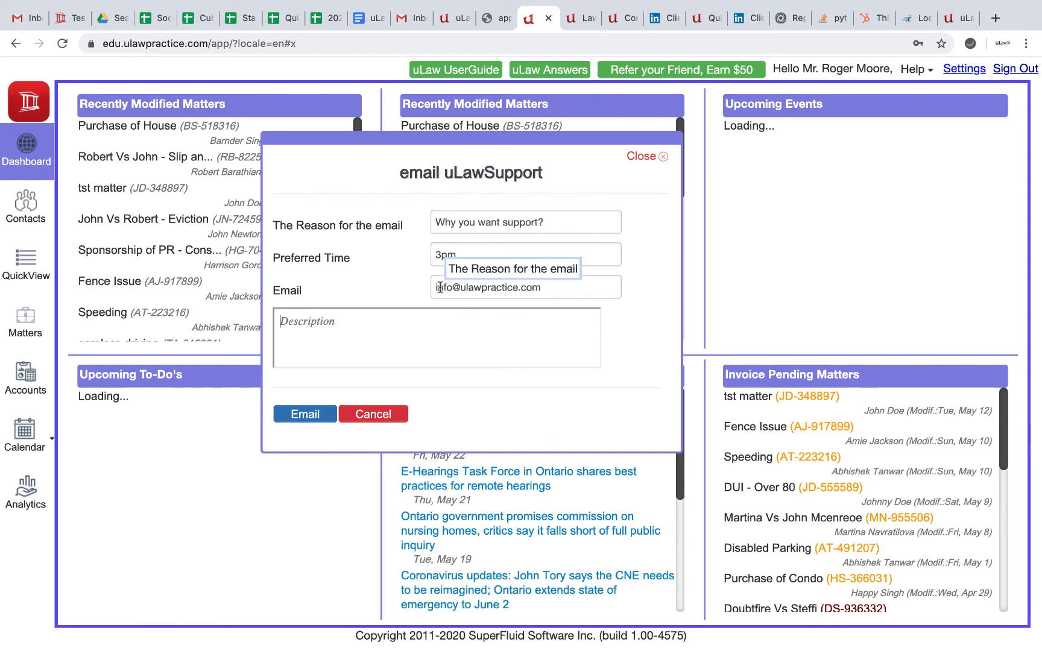
Step: Type the description of the reason and dismiss the support form
click(436, 338)
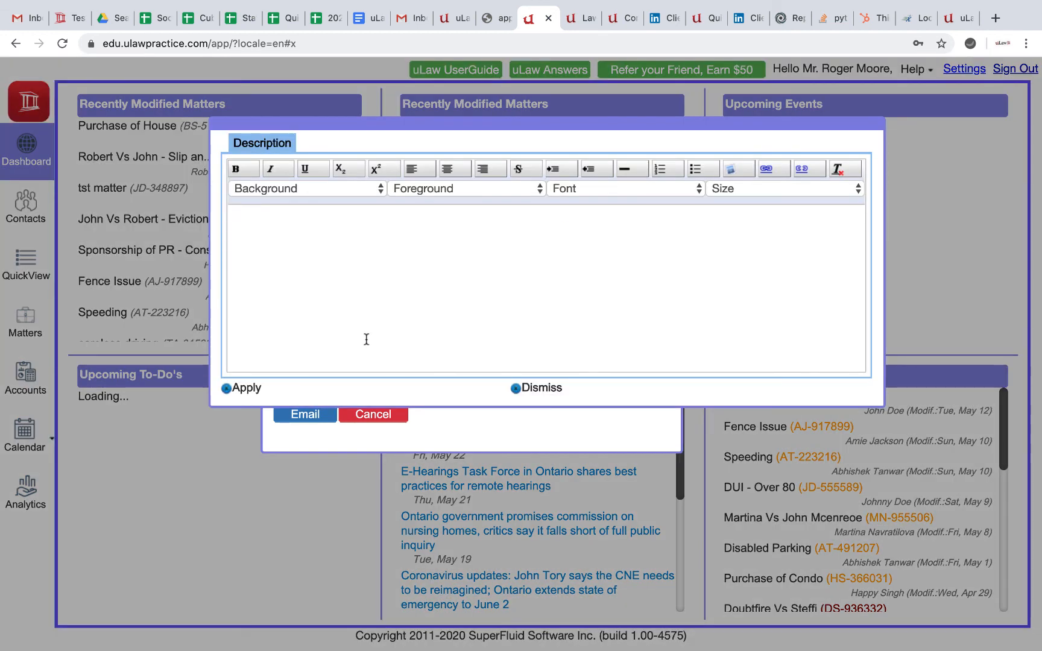
text(Reason why you are reaching us?)
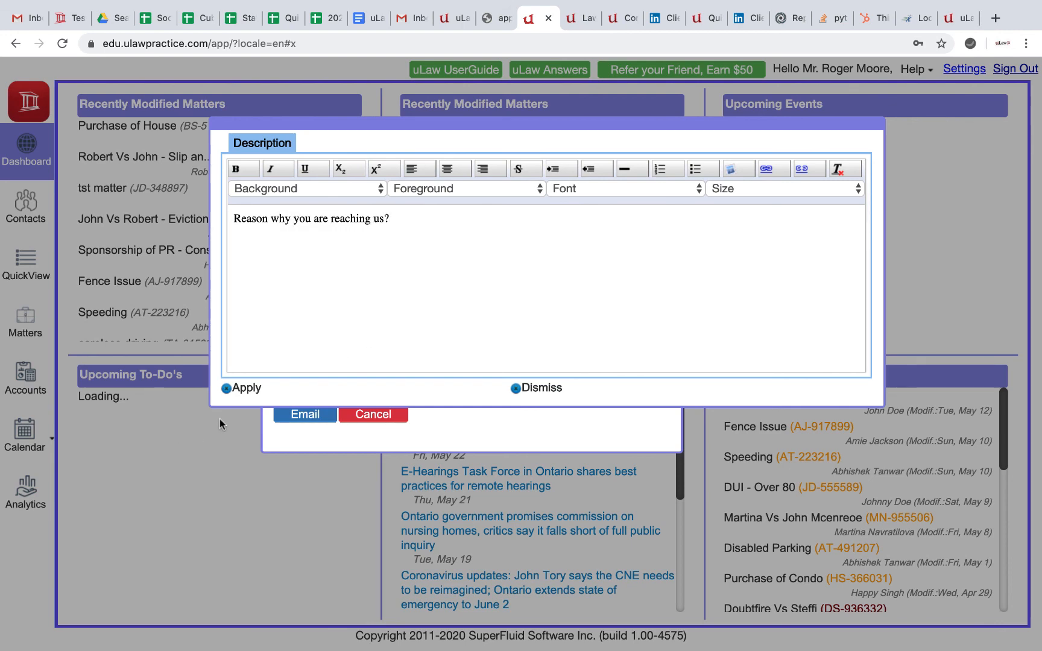
click(535, 387)
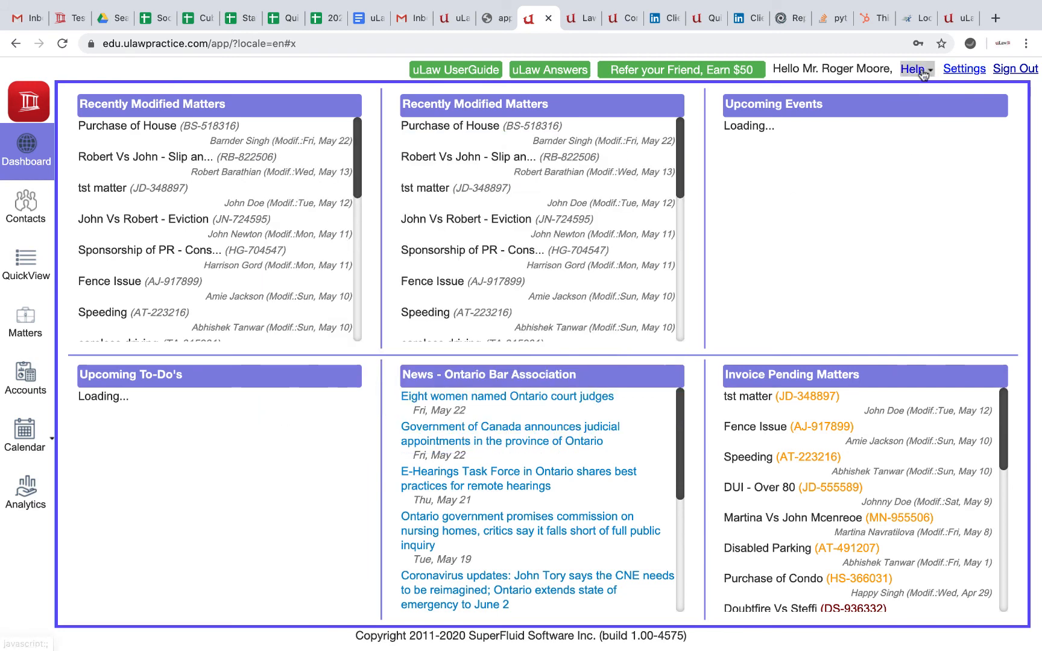
Step: Open uLaw Answers from the Help menu and scroll through the question videos
click(916, 69)
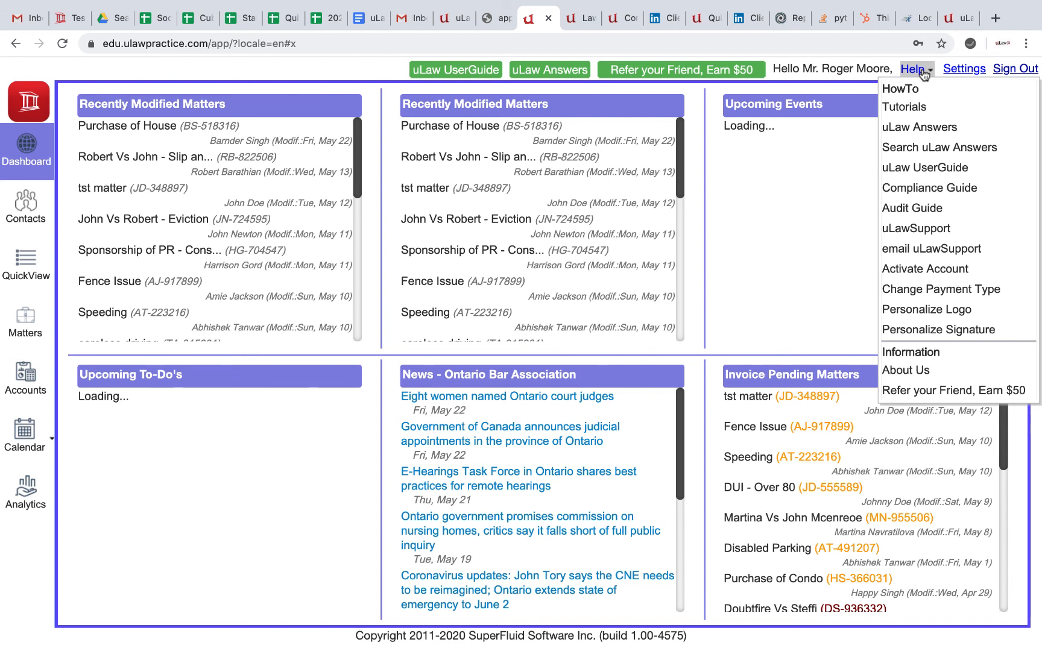
mouse_move(939, 148)
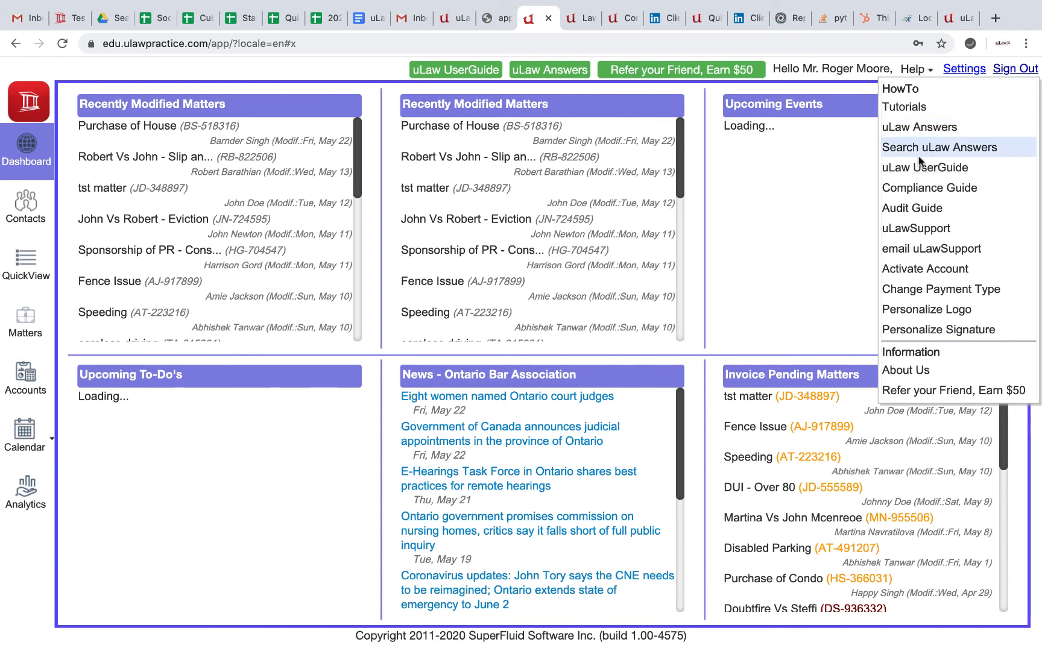
mouse_move(930, 188)
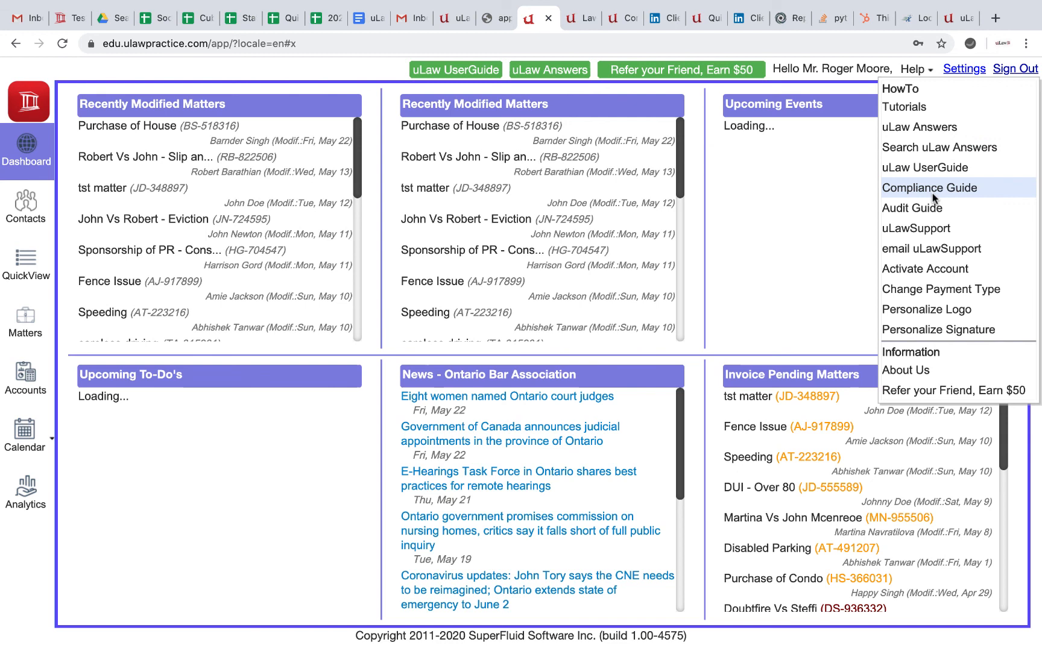
click(920, 127)
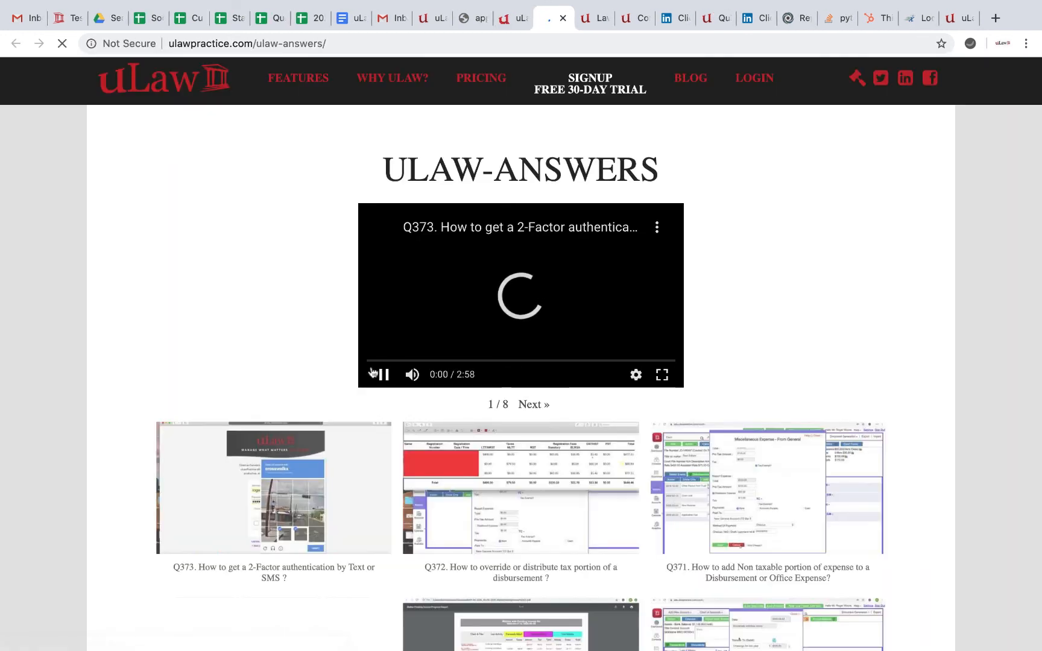
scroll(down, 3)
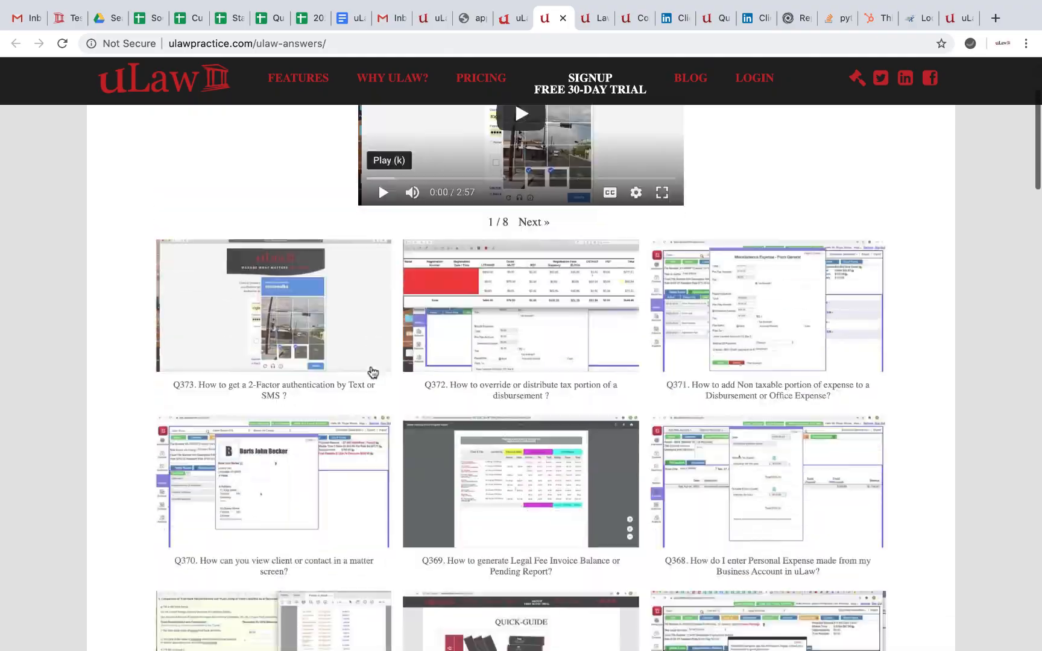
scroll(down, 3)
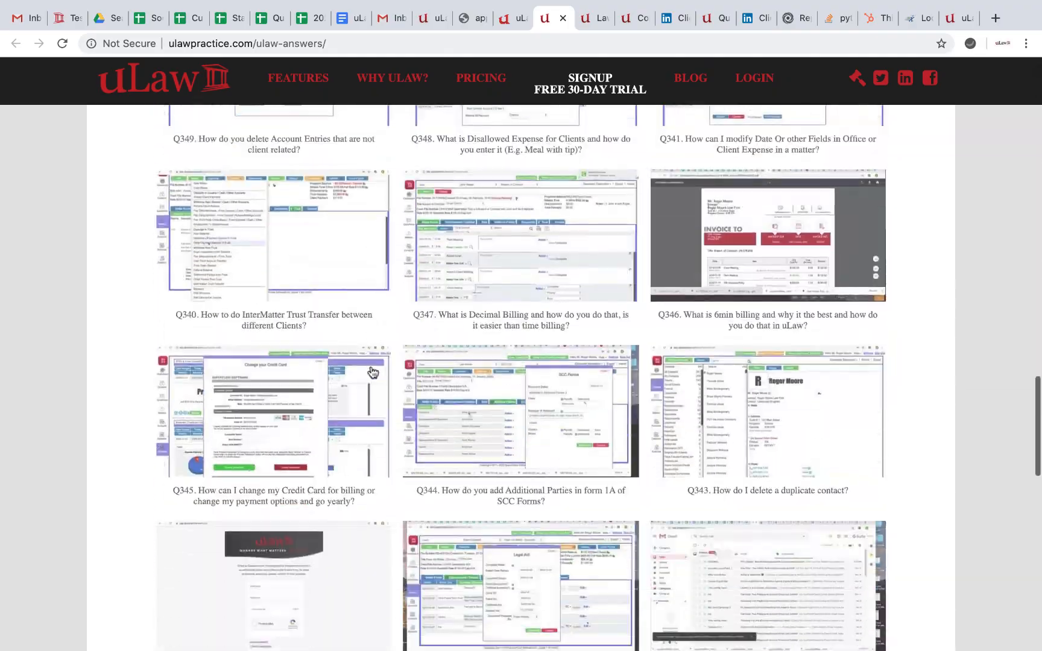
scroll(down, 3)
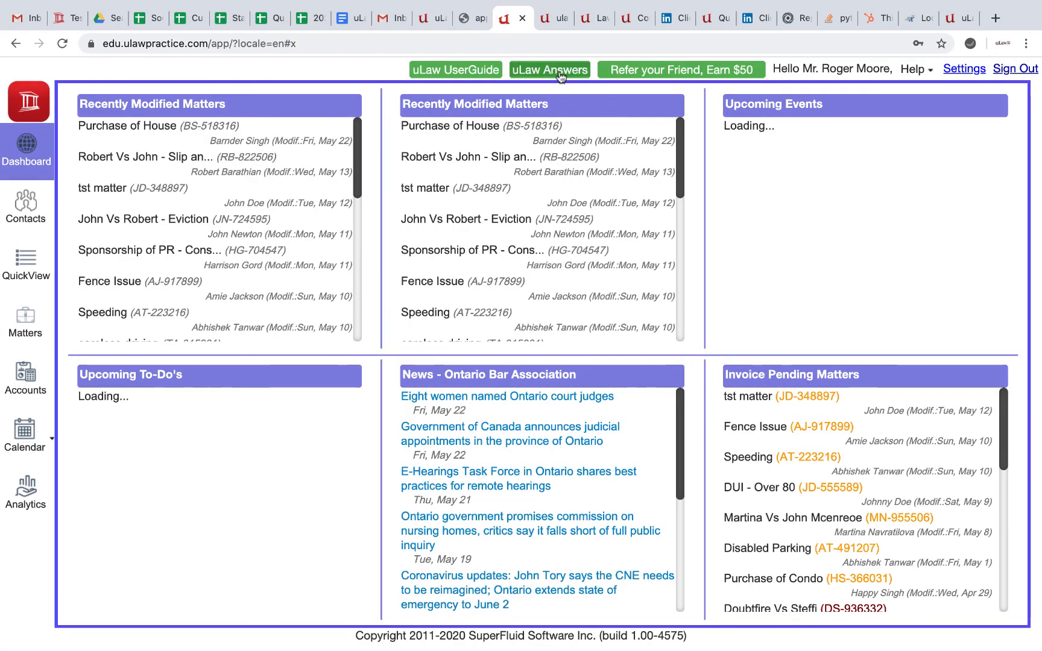
Step: Briefly show the Answers search panel, then open the Help-Videos tutorials page
click(549, 69)
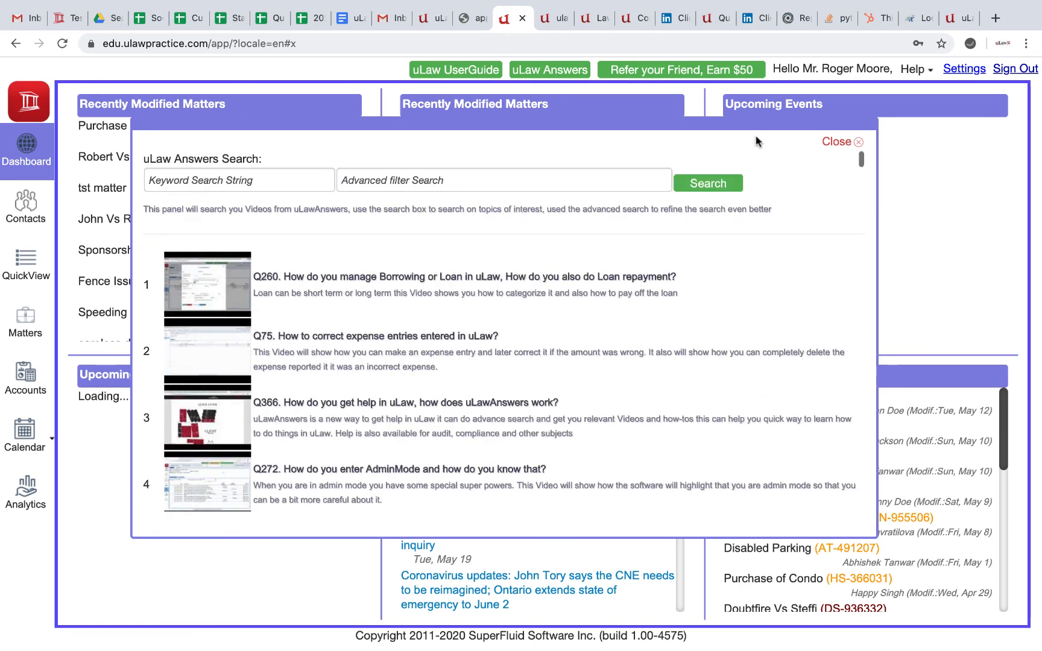
click(916, 69)
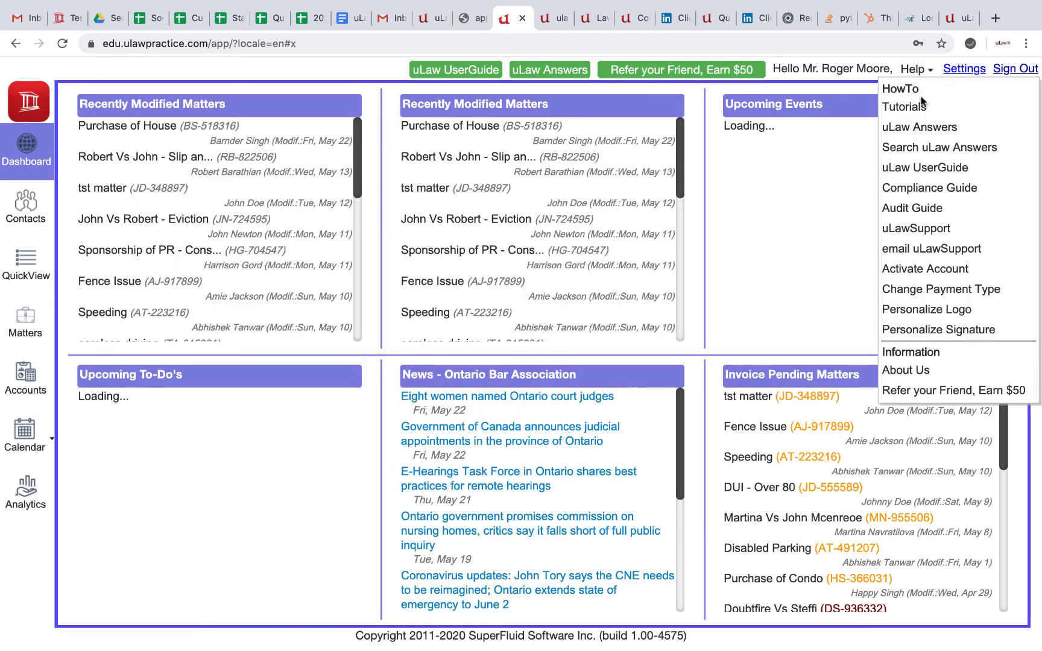
mouse_move(921, 127)
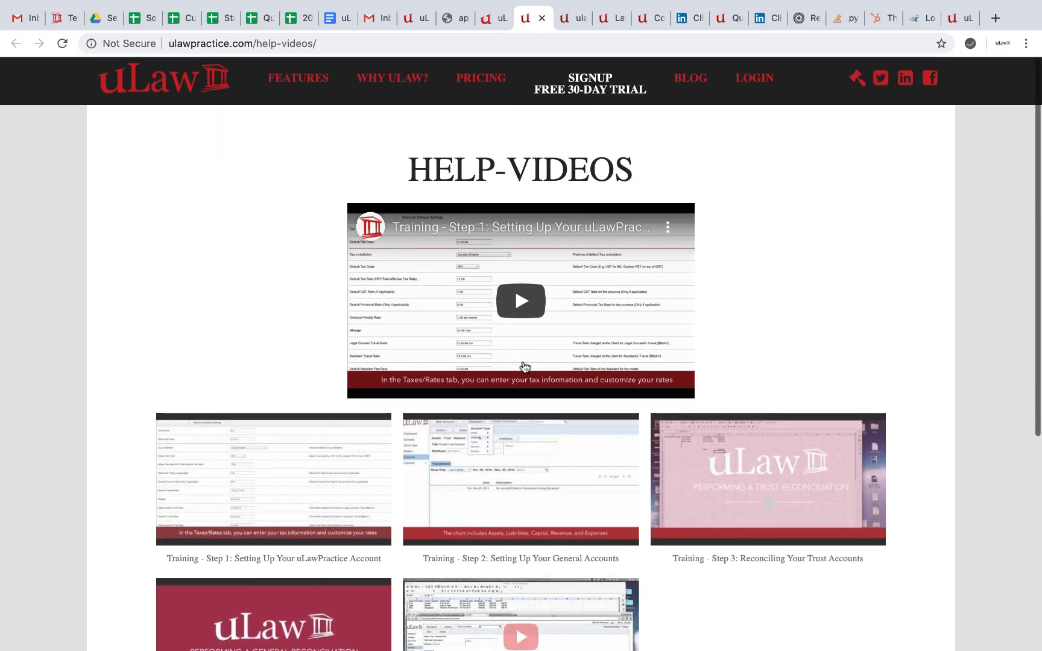
scroll(down, 3)
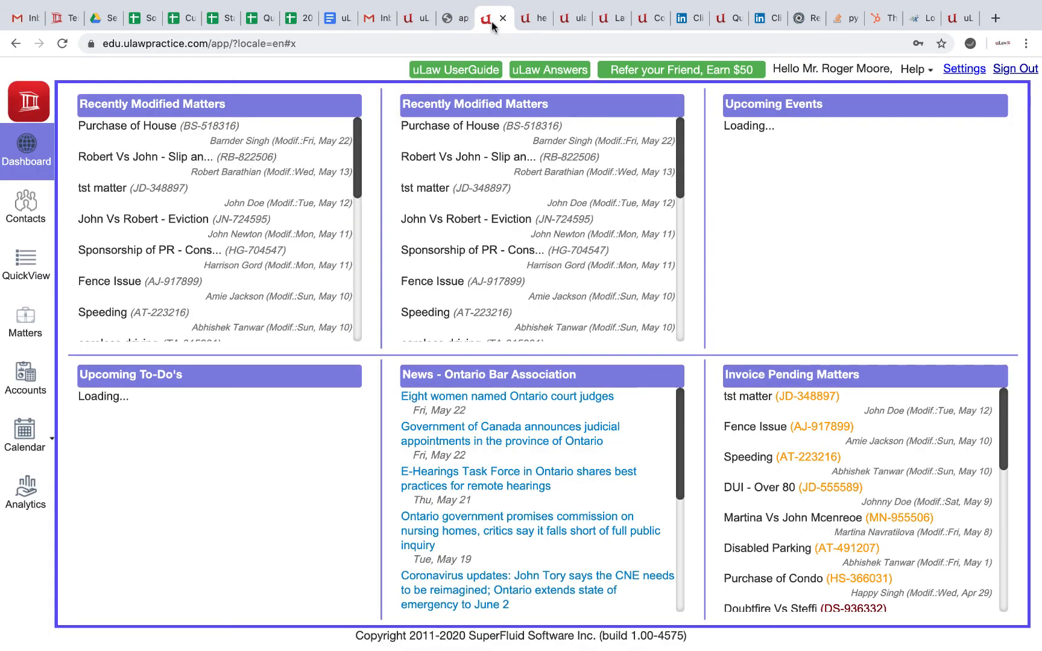
mouse_move(471, 80)
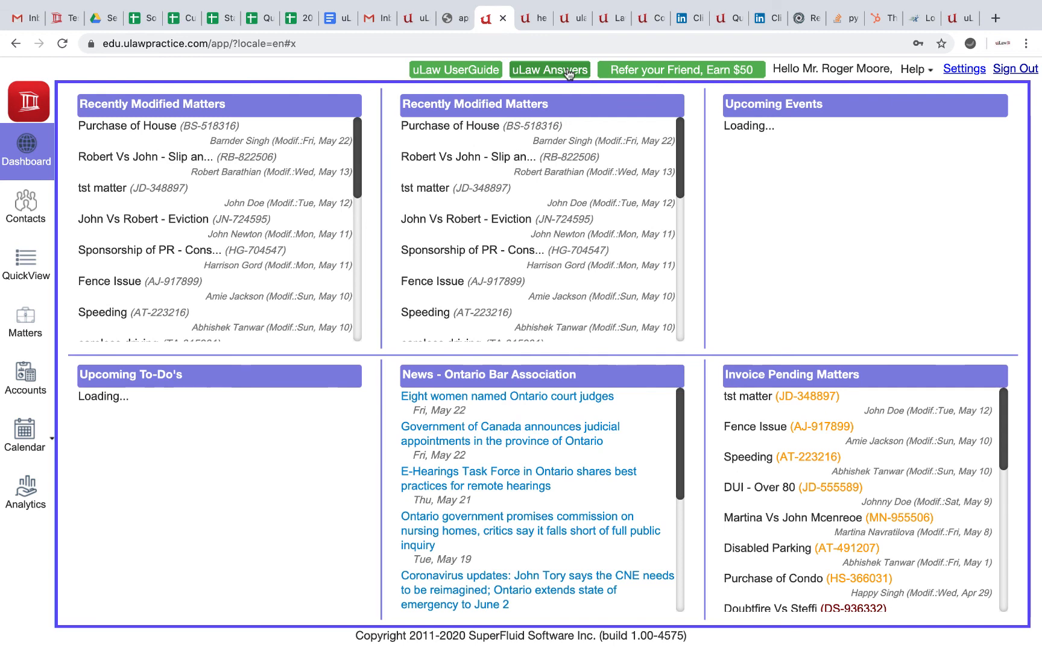
Step: Open the Help dropdown listing guides, support and account options
click(915, 69)
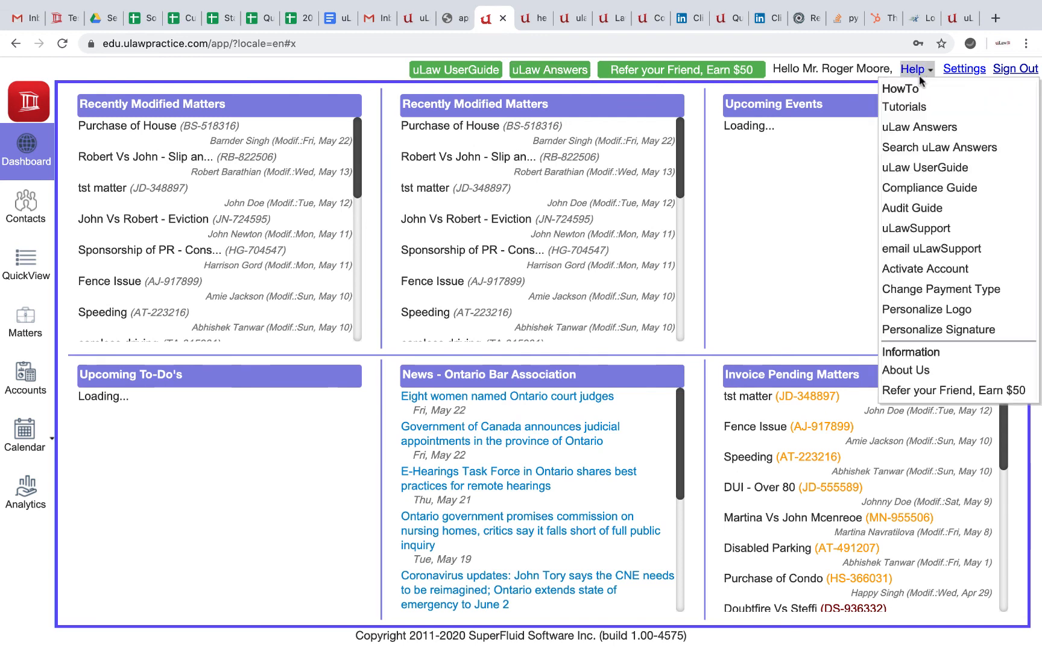
mouse_move(932, 247)
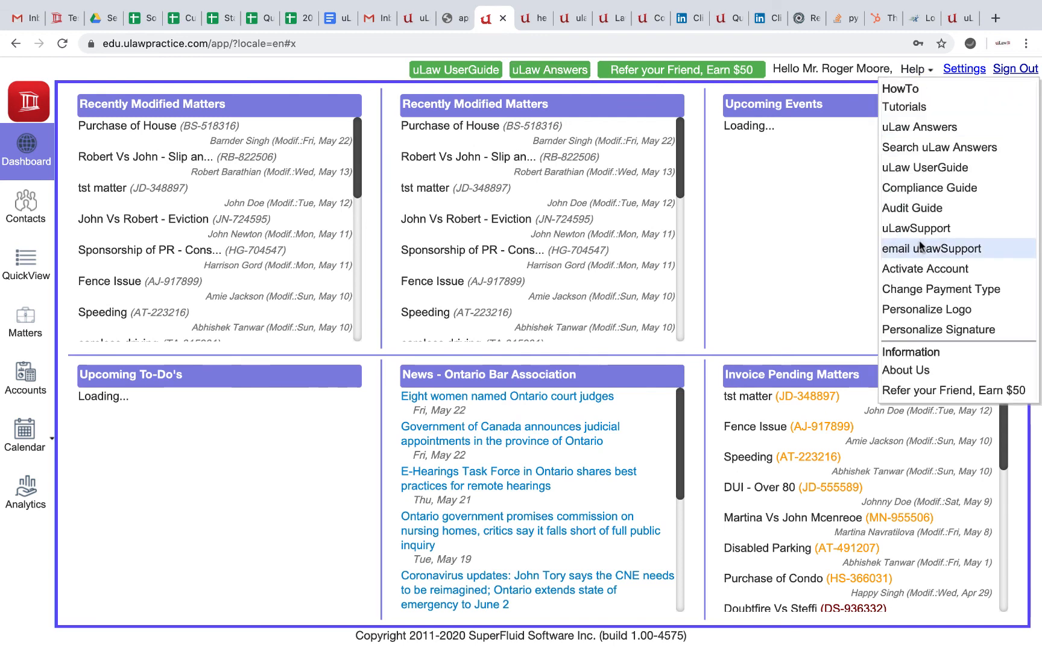
mouse_move(930, 187)
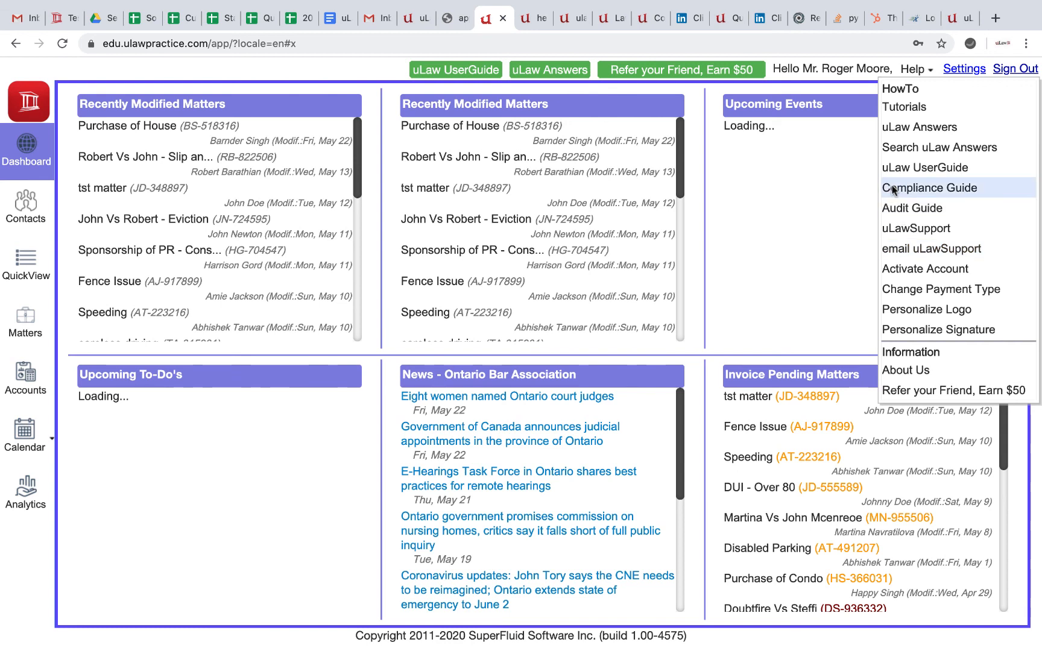
mouse_move(911, 200)
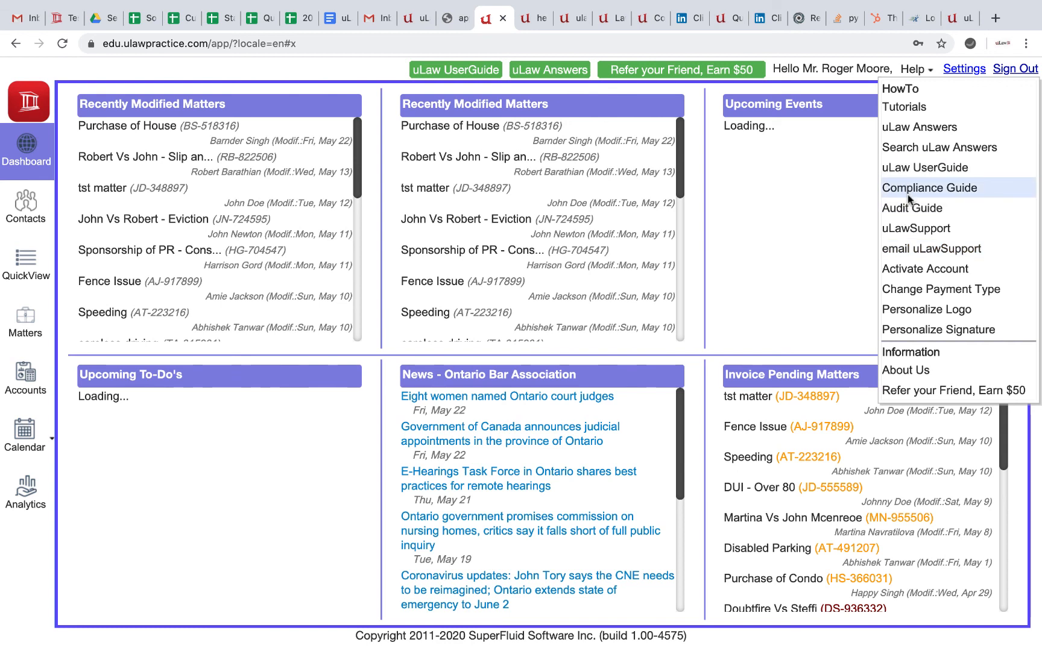
mouse_move(920, 127)
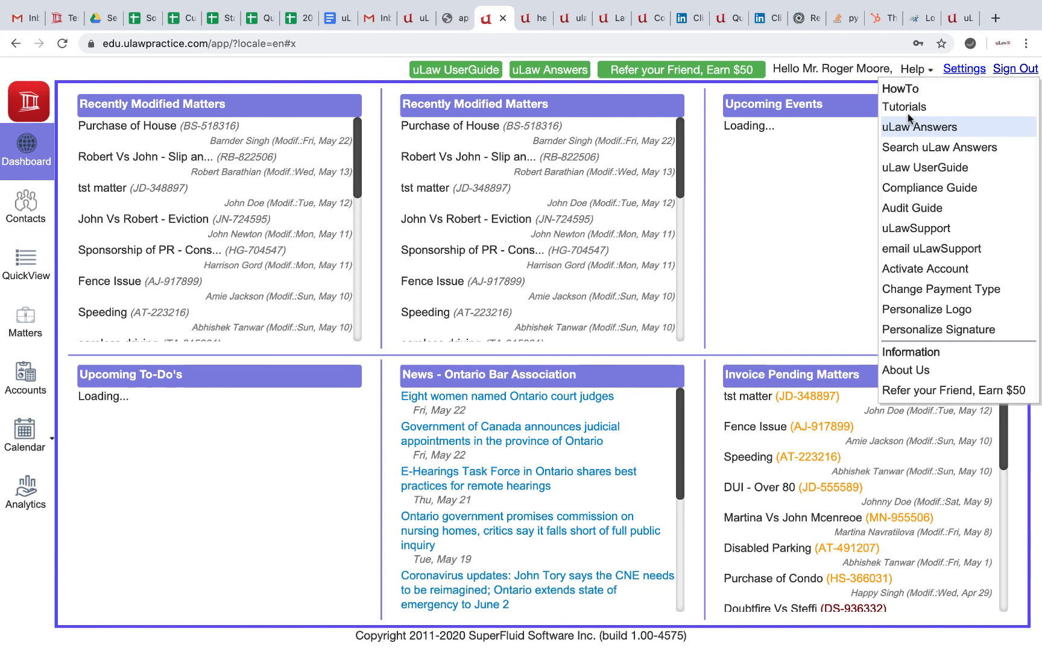
mouse_move(904, 107)
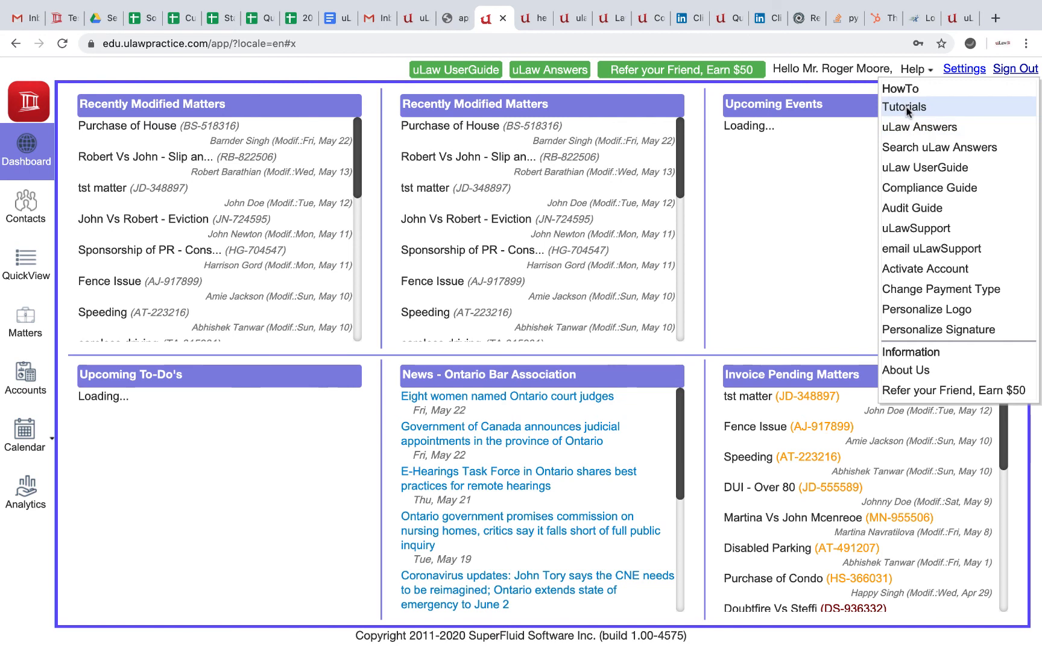
mouse_move(583, 272)
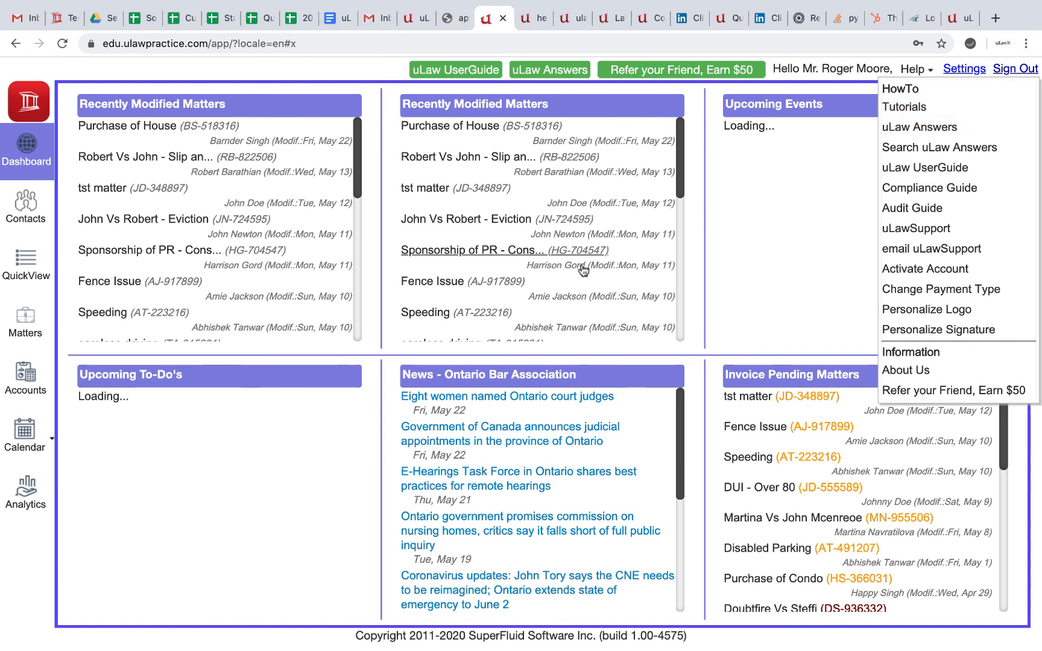